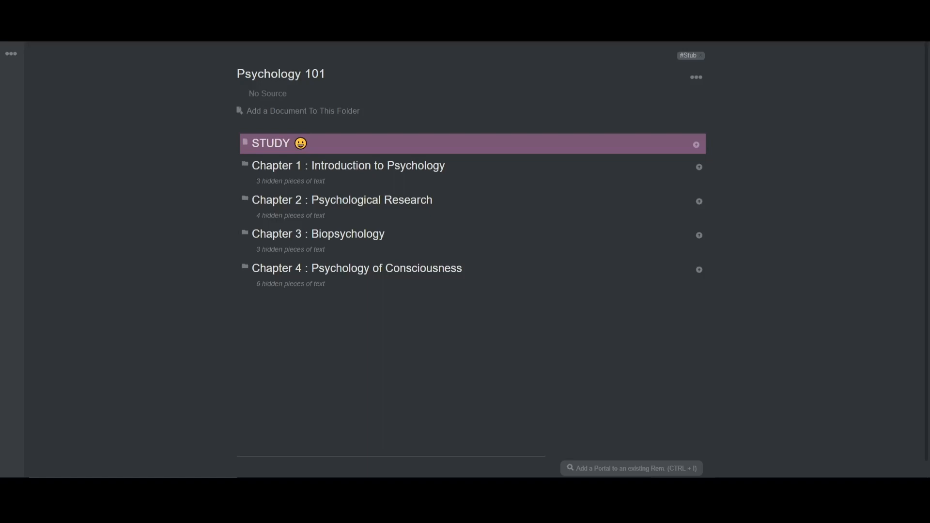
mouse_move(184, 184)
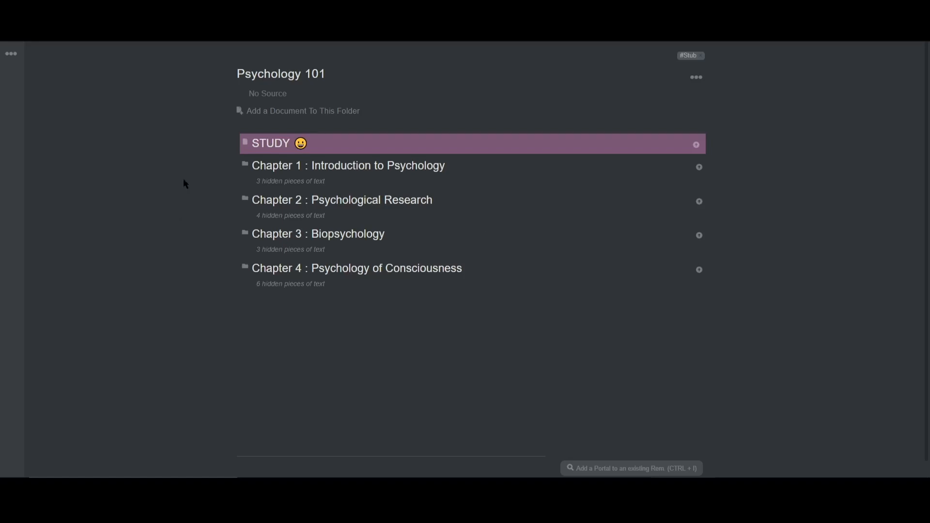
- Expand Chapters 1–3 of Psychology 101 to show their colour-coded lecture documents
left_click(236, 166)
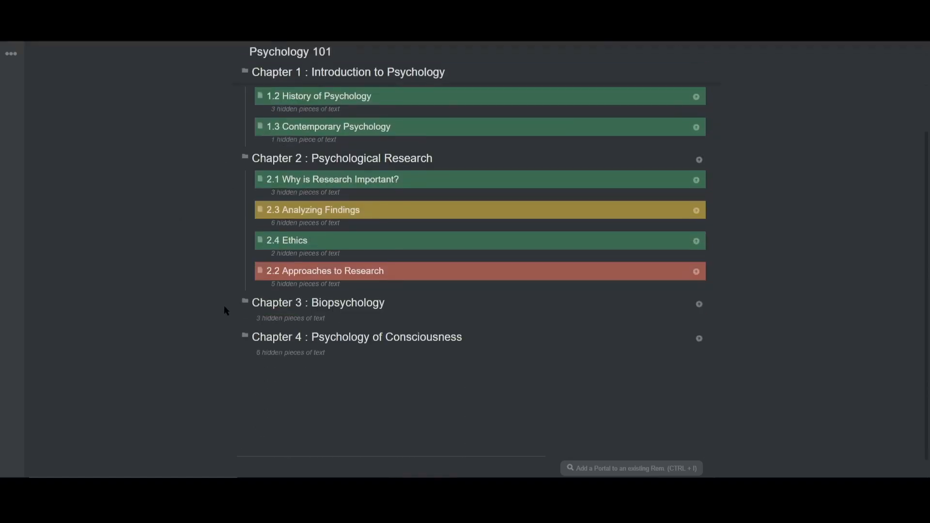
left_click(244, 302)
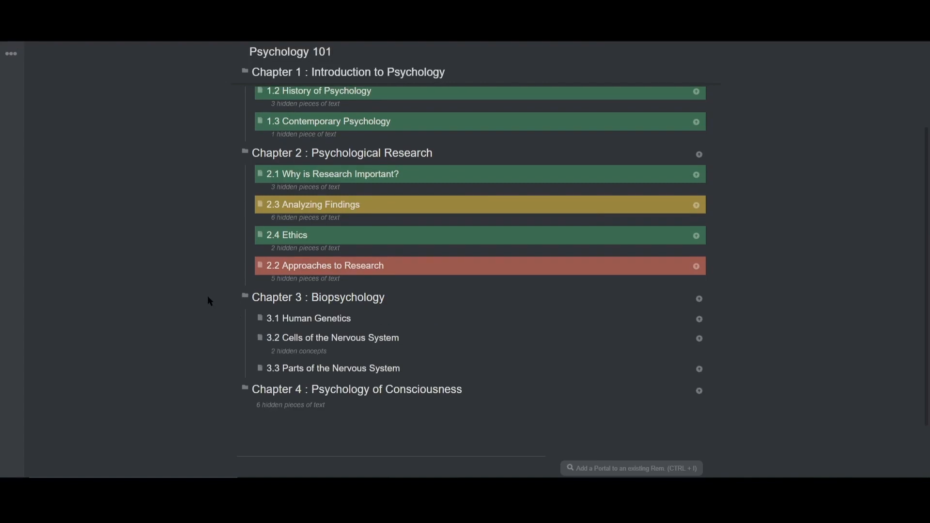
scroll("up", 3)
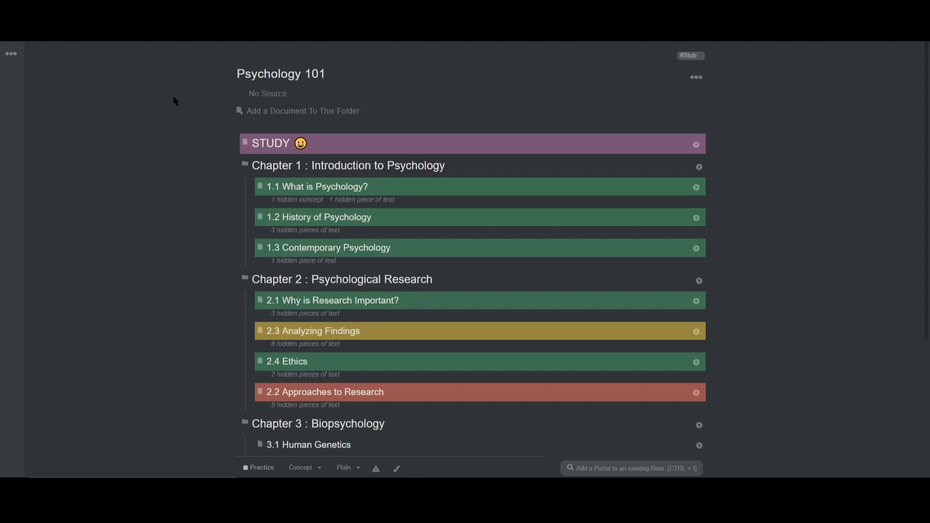
mouse_move(163, 126)
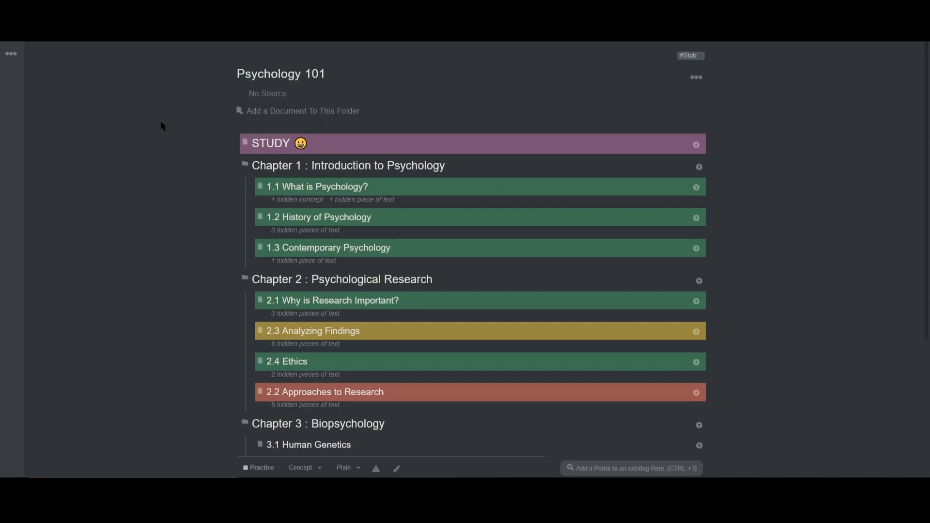
mouse_move(184, 124)
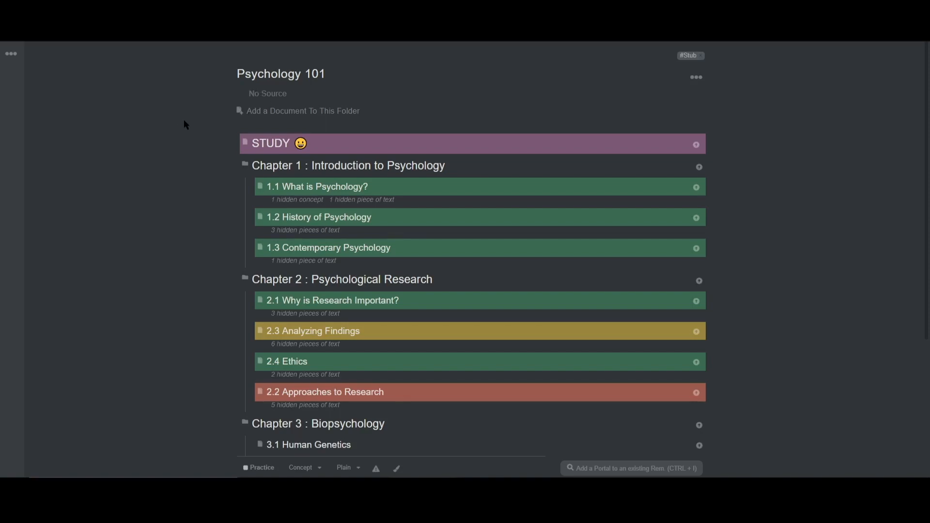
mouse_move(180, 134)
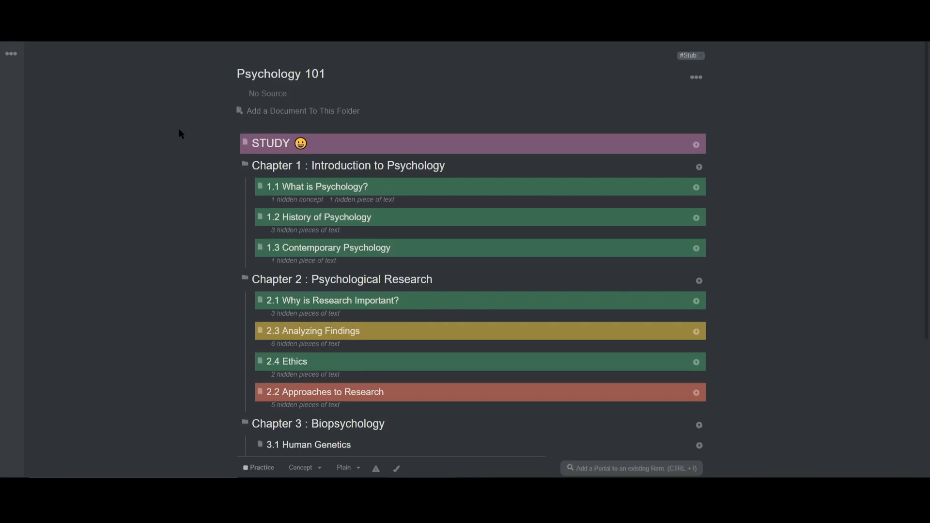
mouse_move(158, 152)
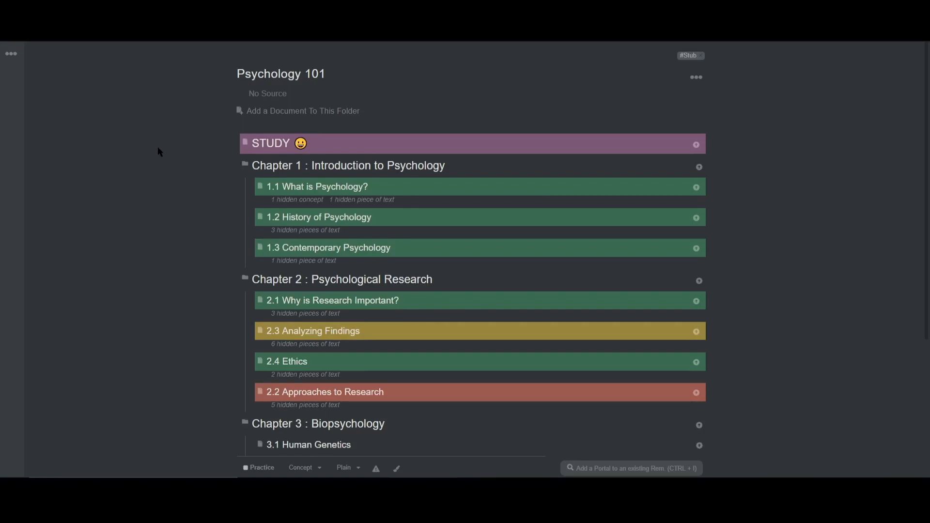
mouse_move(154, 141)
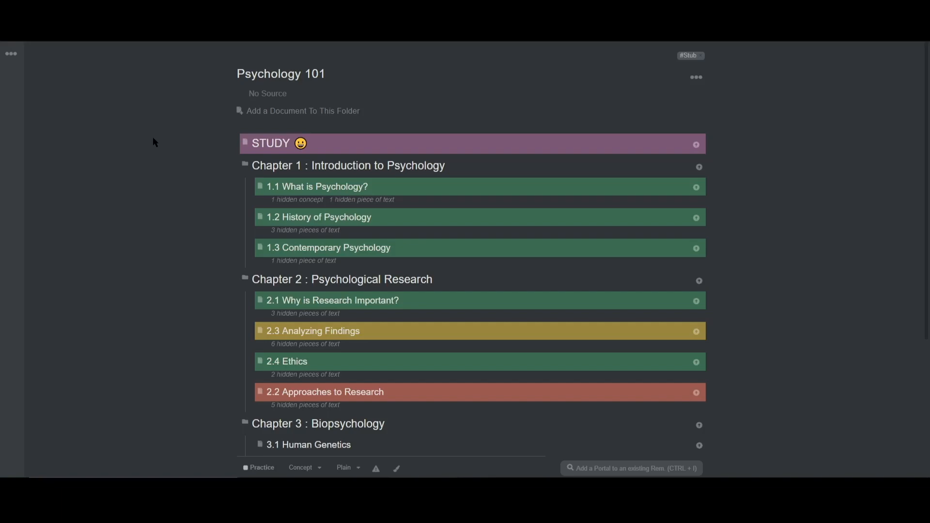
mouse_move(154, 209)
type("OpenStax")
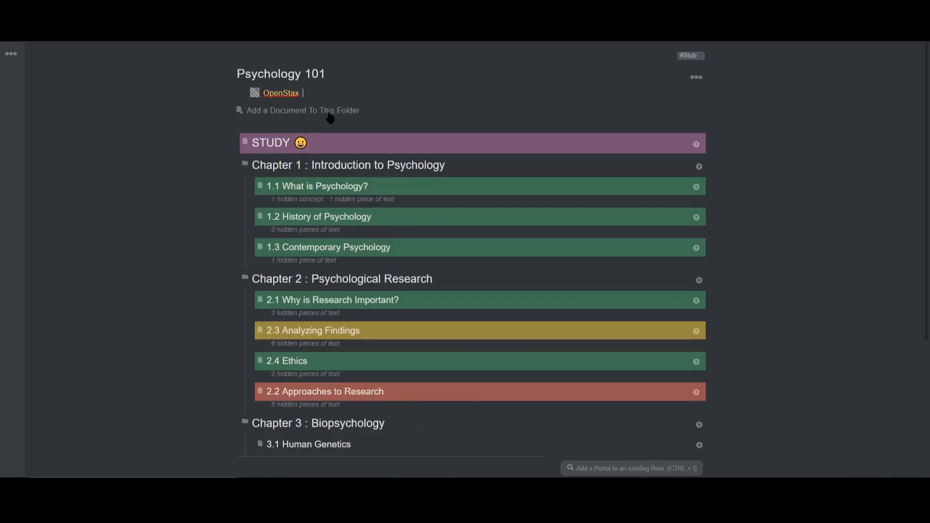
mouse_move(184, 185)
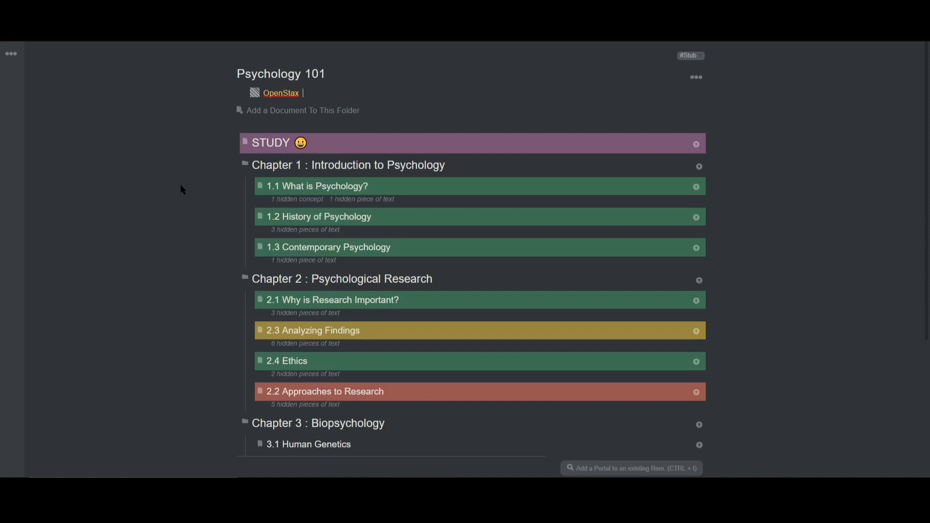
mouse_move(236, 170)
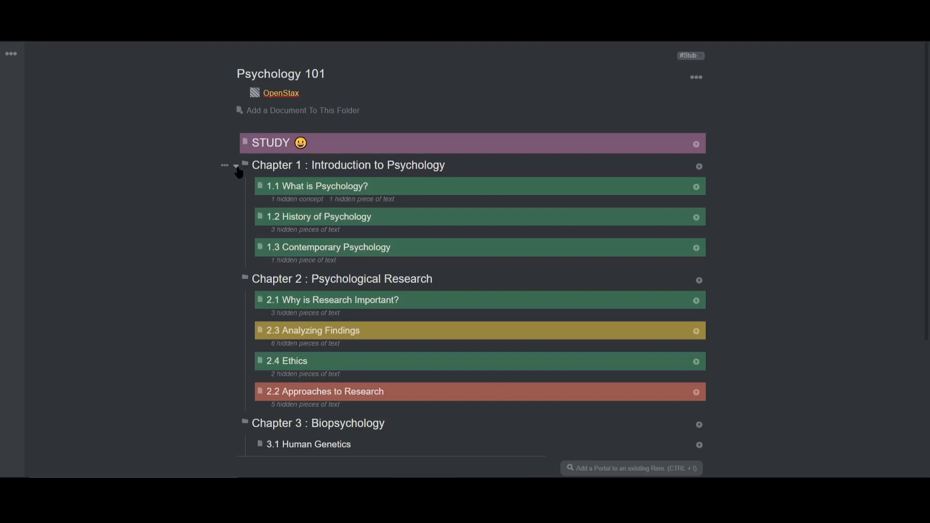
- Collapse Chapter 1 and Chapter 2 so only their titles show
left_click(236, 165)
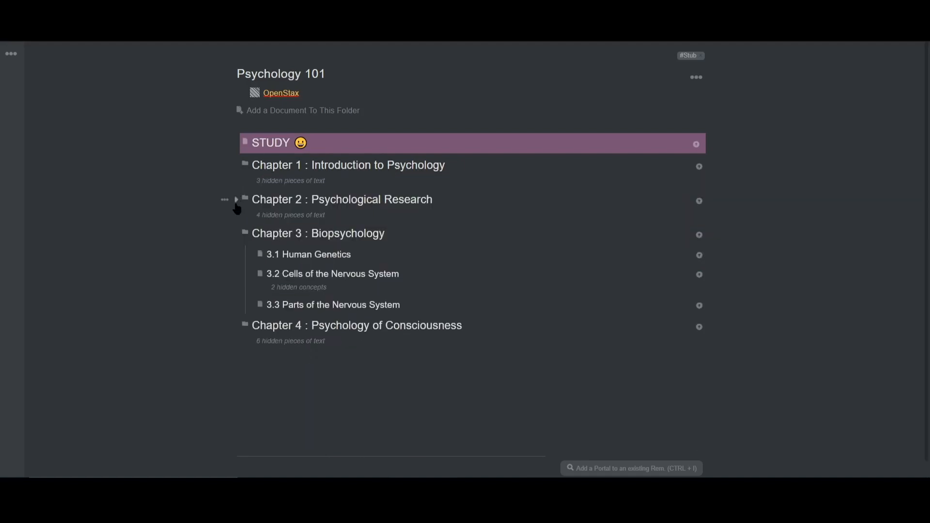
left_click(236, 233)
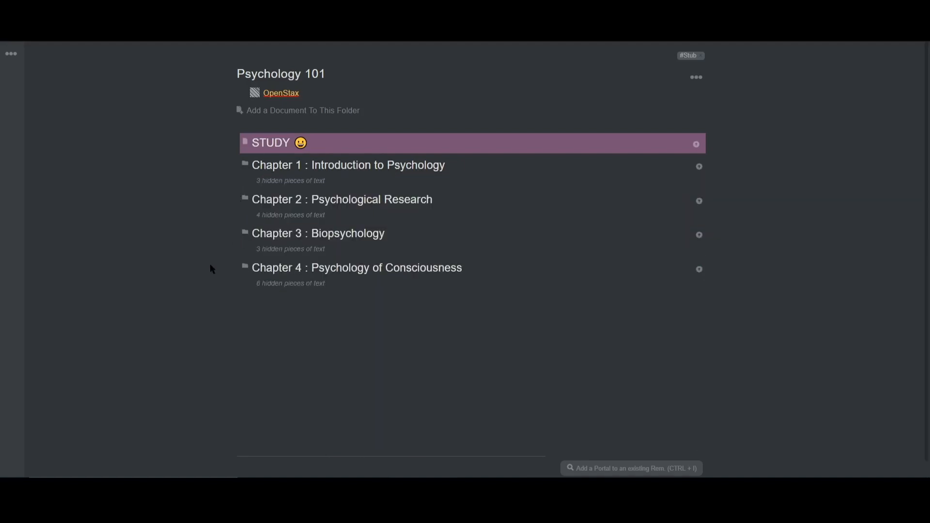
mouse_move(200, 244)
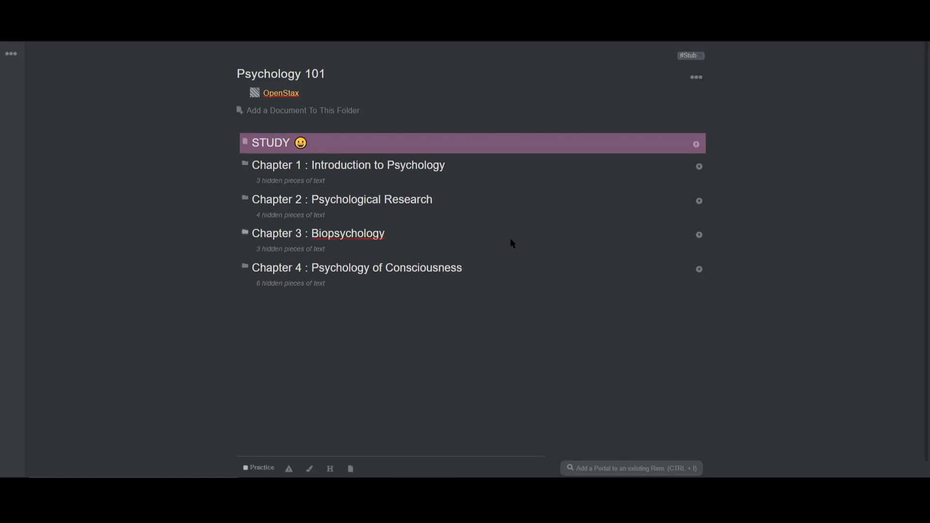
- Search for 3.3 and open Chapter 3's 3.3 Parts of the Nervous System document
key("ctrl+o")
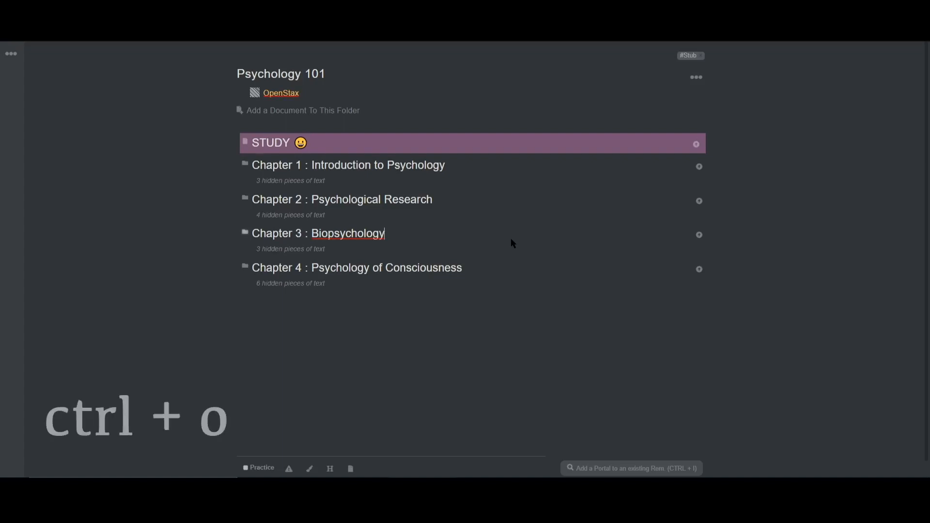
key("ctrl+o")
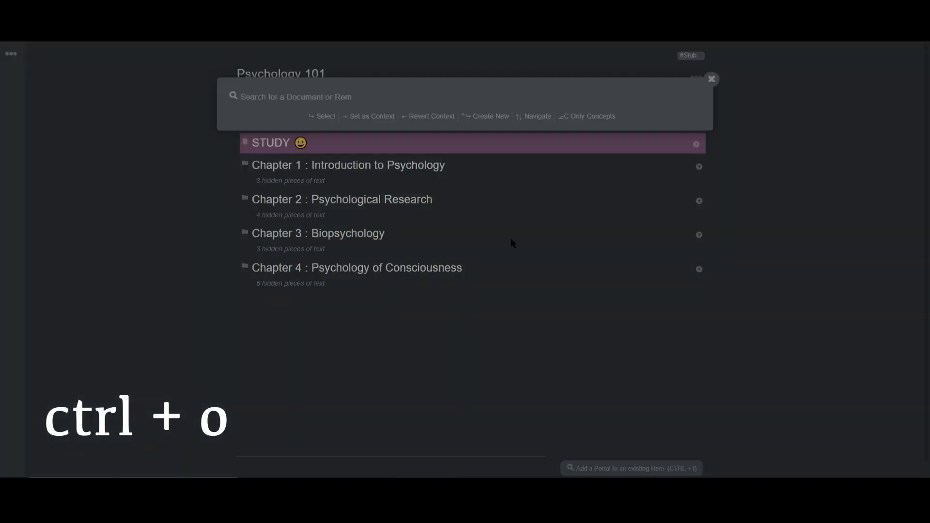
type("3.3")
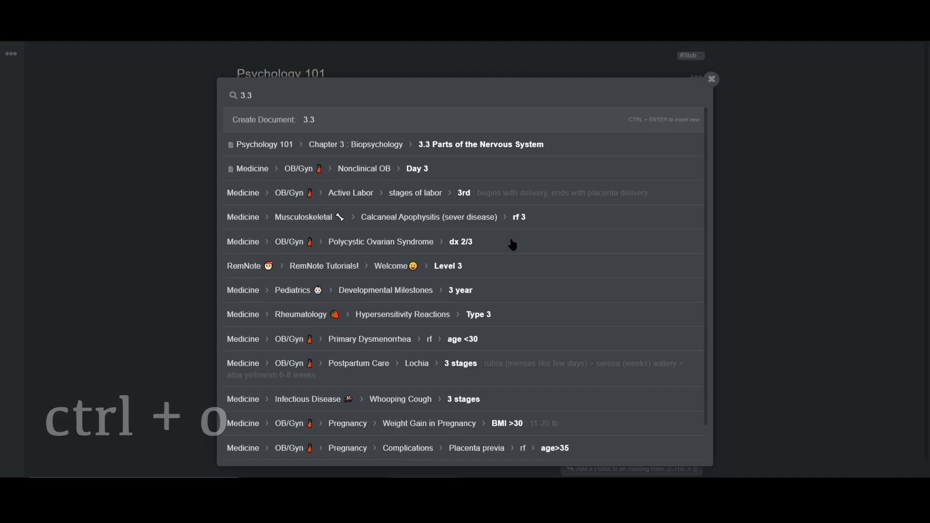
left_click(480, 144)
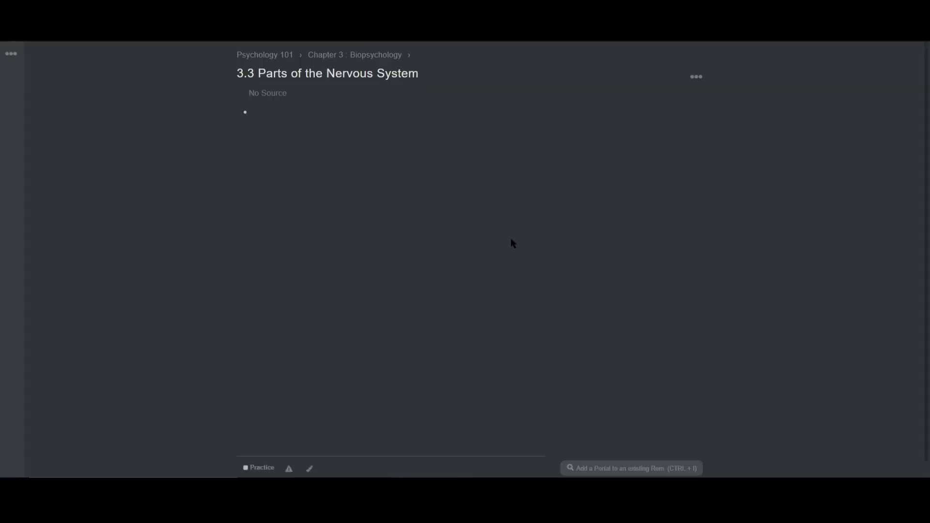
mouse_move(359, 105)
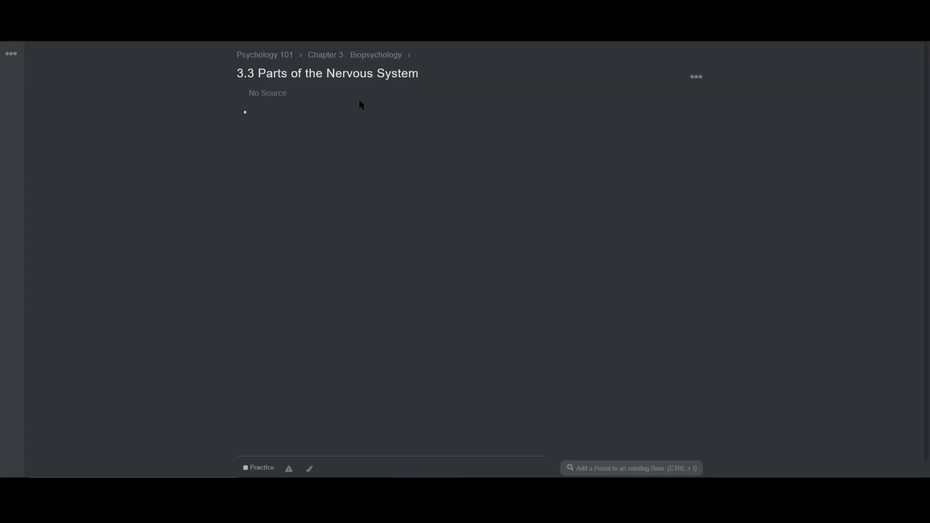
left_click(285, 111)
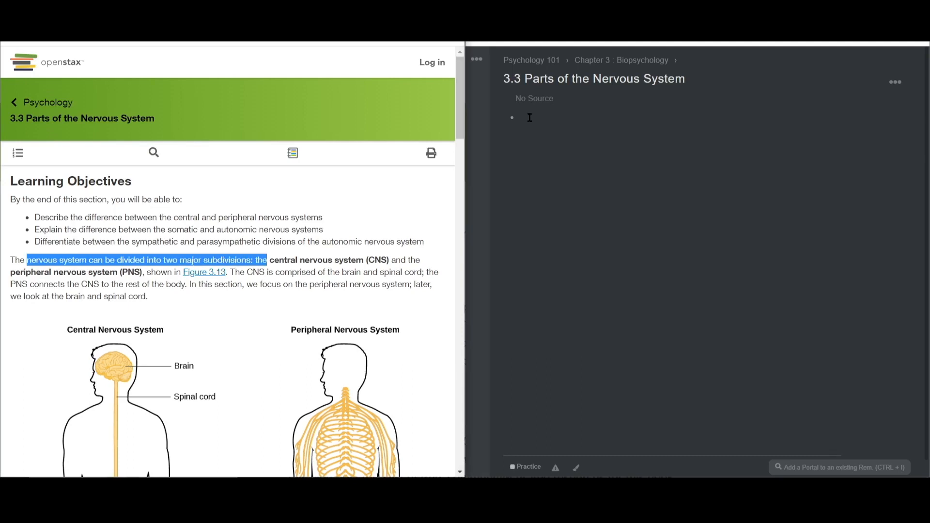
- Outline Nervous System with Central Nervous System, components: brain and spinal cord
type("Nervous System")
type("Cen")
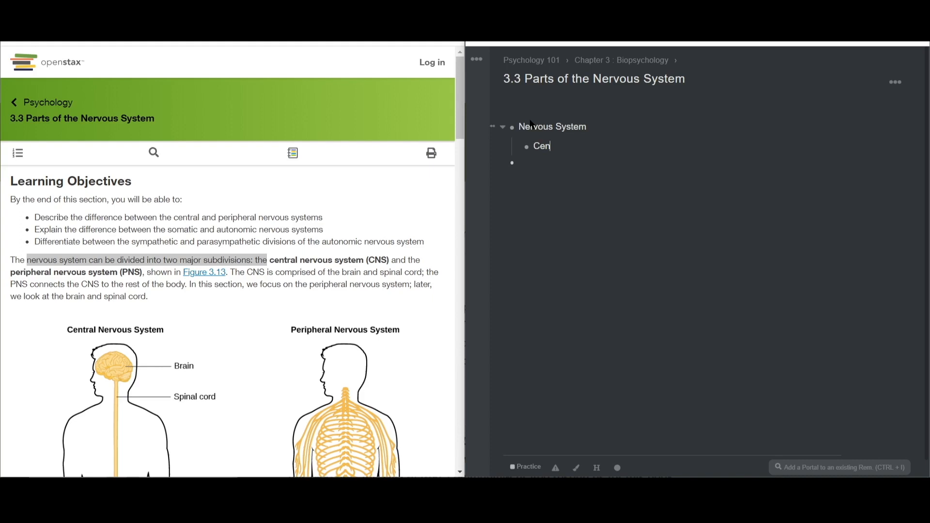
type("tral Nervous Syst")
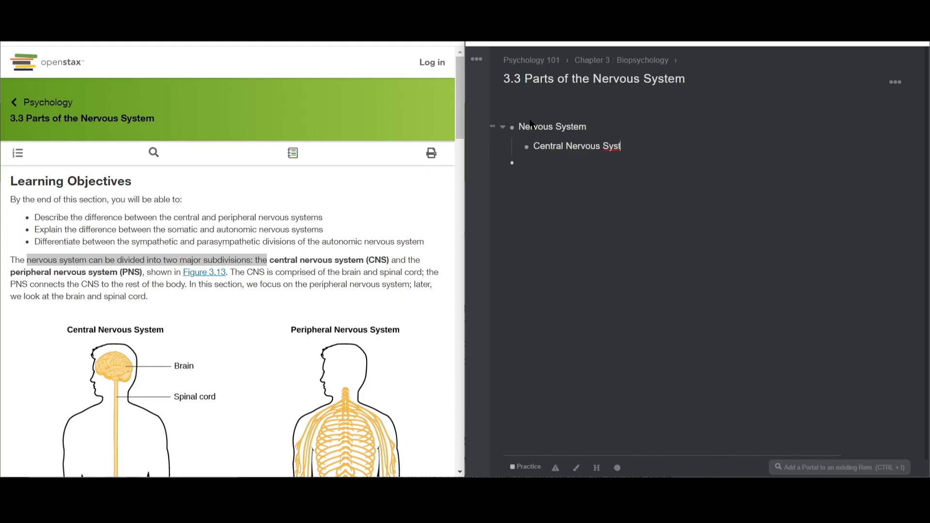
type("em")
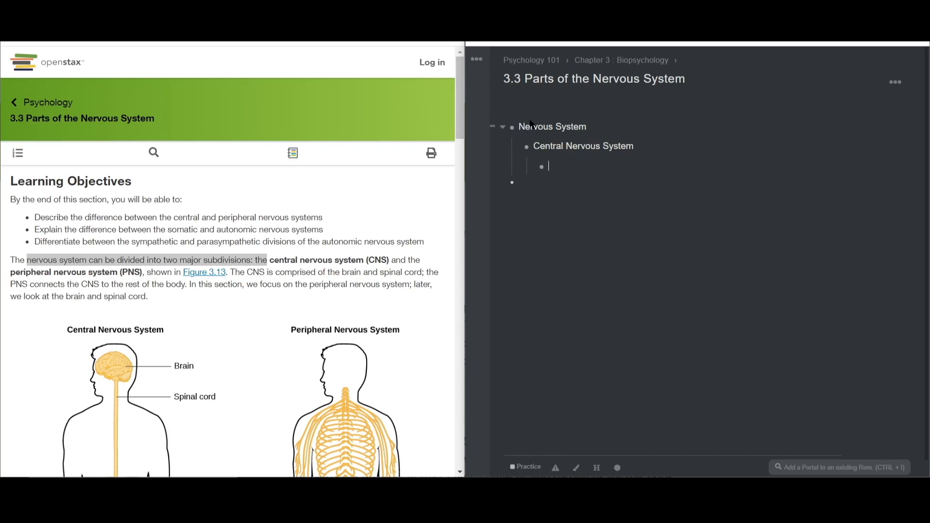
type("components :")
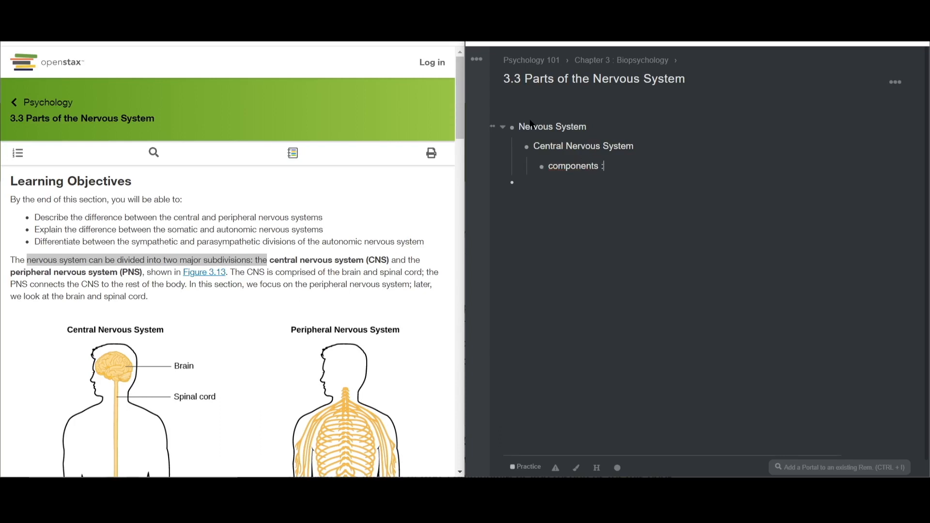
type(": brain and spinal cord")
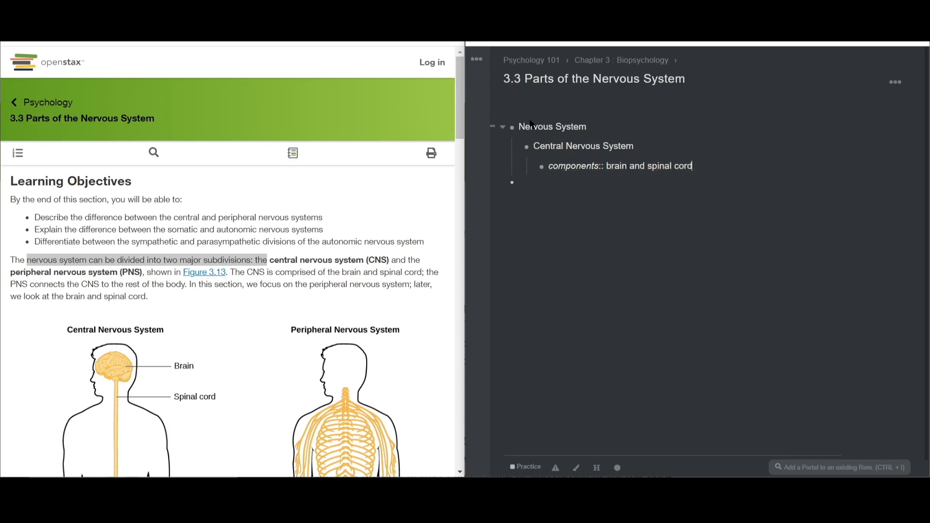
- Type the Peripheral Nervous System bullet at Central Nervous System's level
type("Periphe")
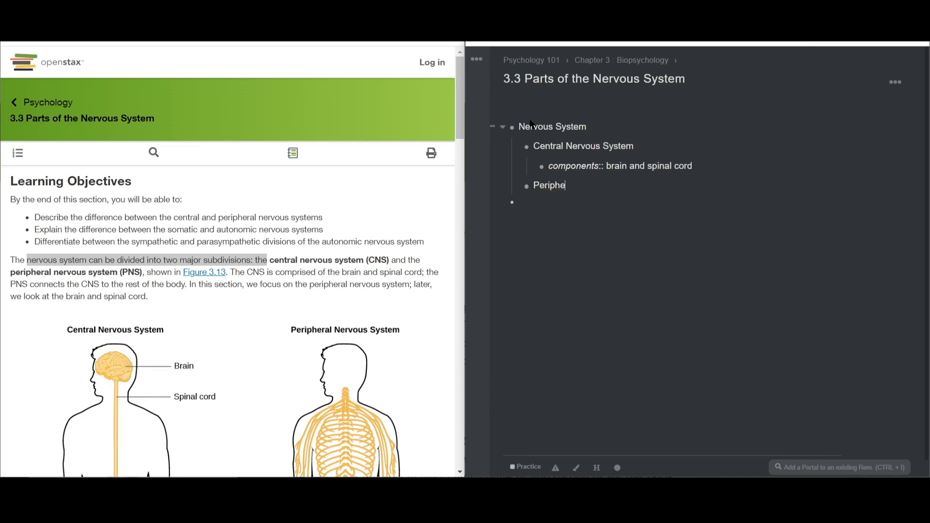
type("ral Nervous Syst")
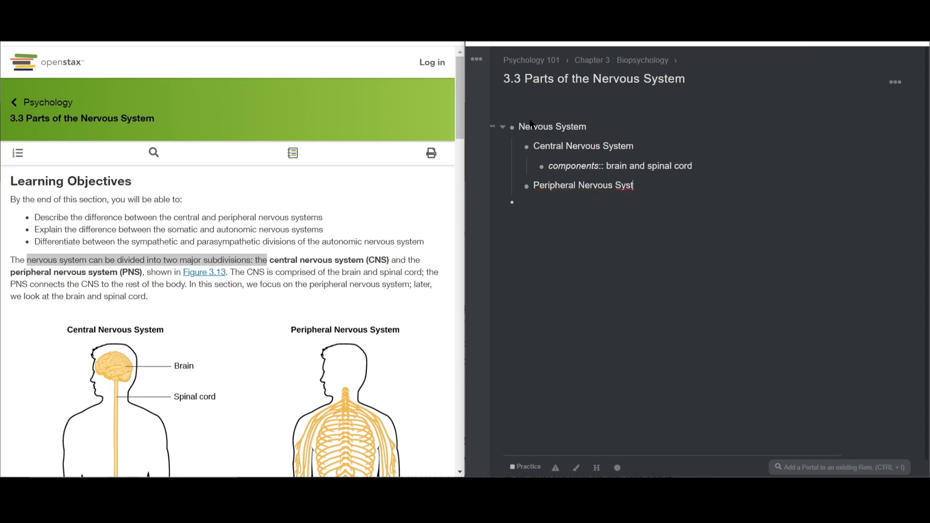
type("em")
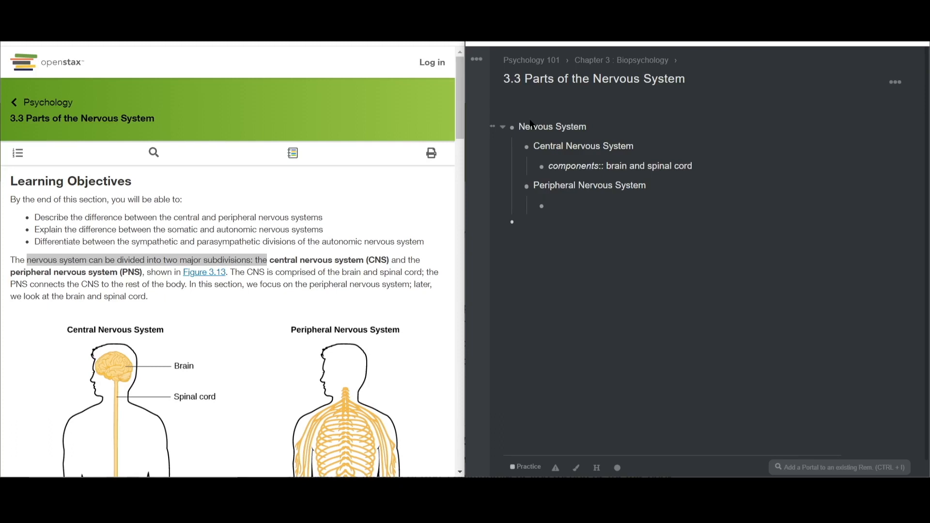
- Add a child note: connects [Central Nervous System] to the rest of the body
left_click(548, 205)
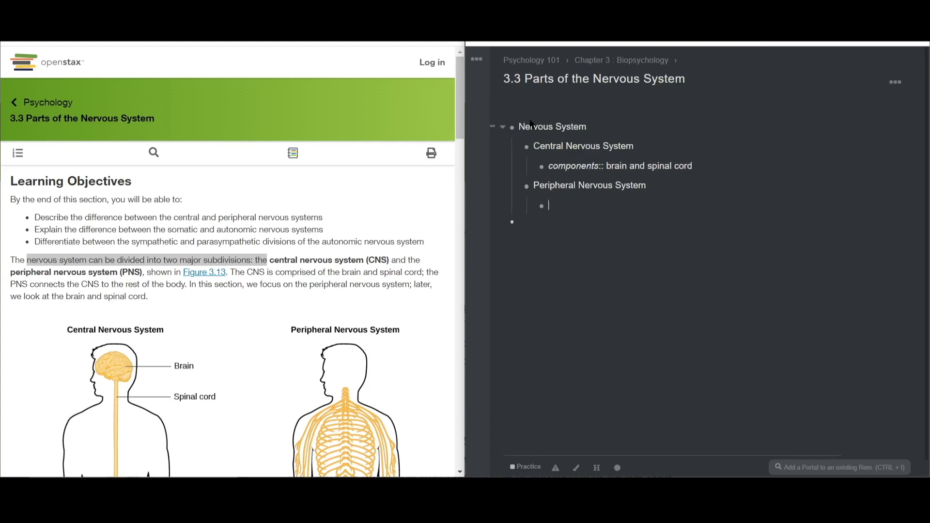
type("connects")
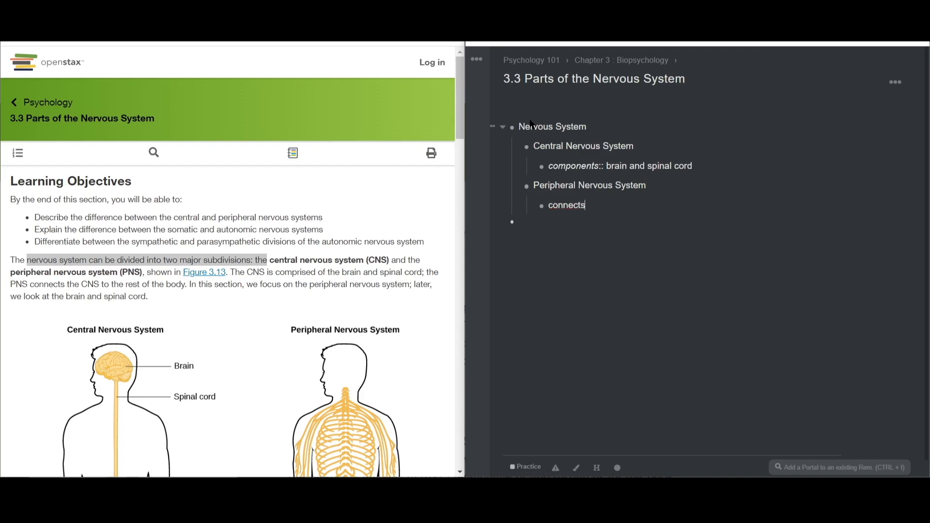
type("[central nervous s")
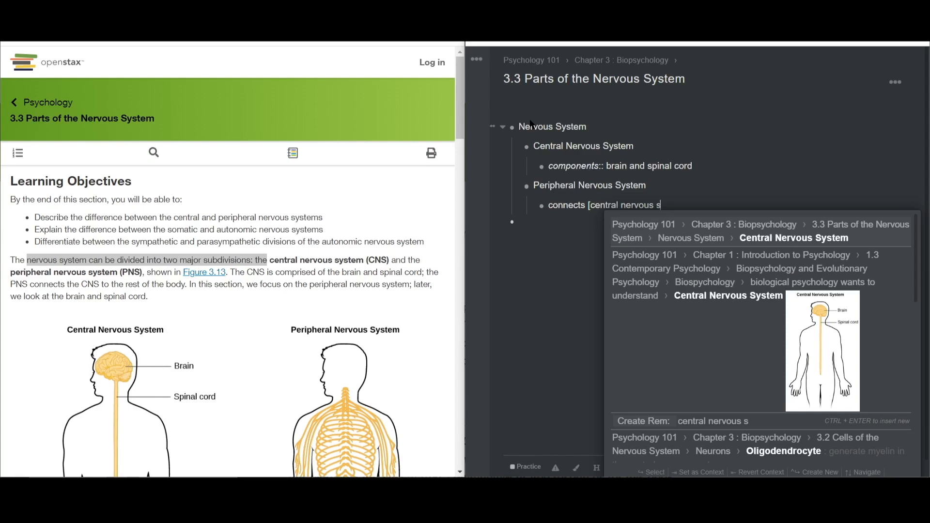
left_click(793, 237)
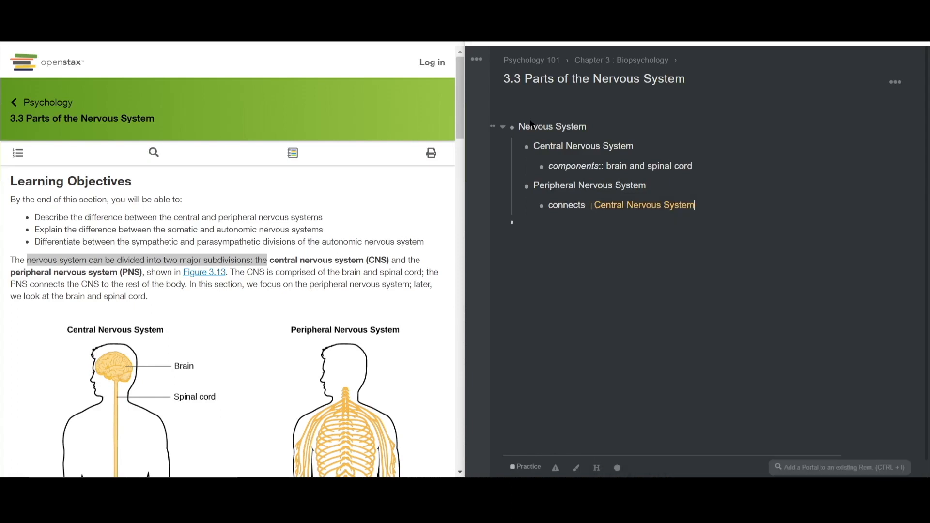
type("to the rest of the body")
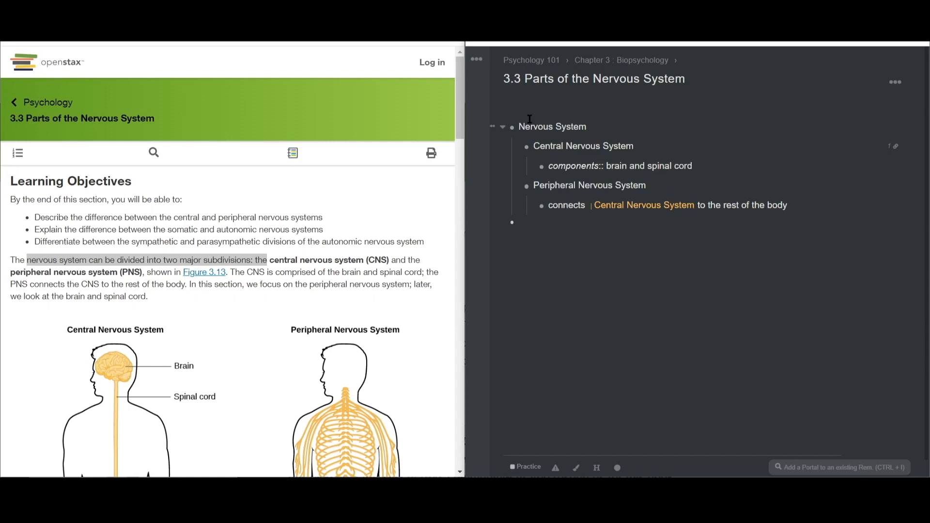
mouse_move(644, 205)
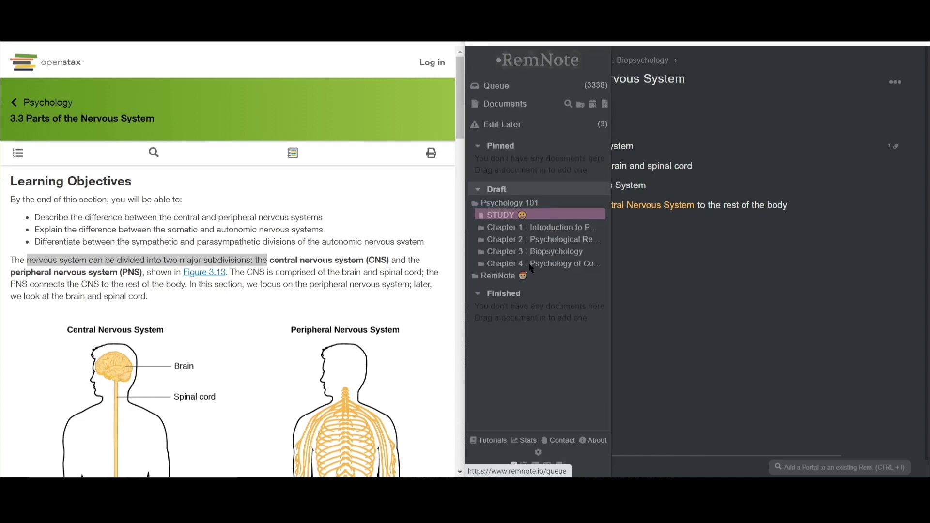
left_click(537, 452)
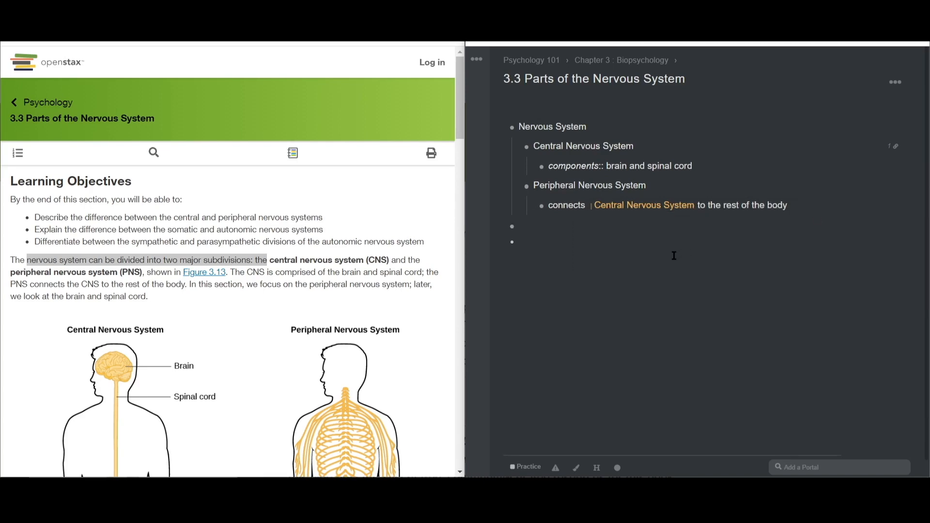
- Write a components:: note on nerves reaching muscles, organs, and senses
scroll("down", 3)
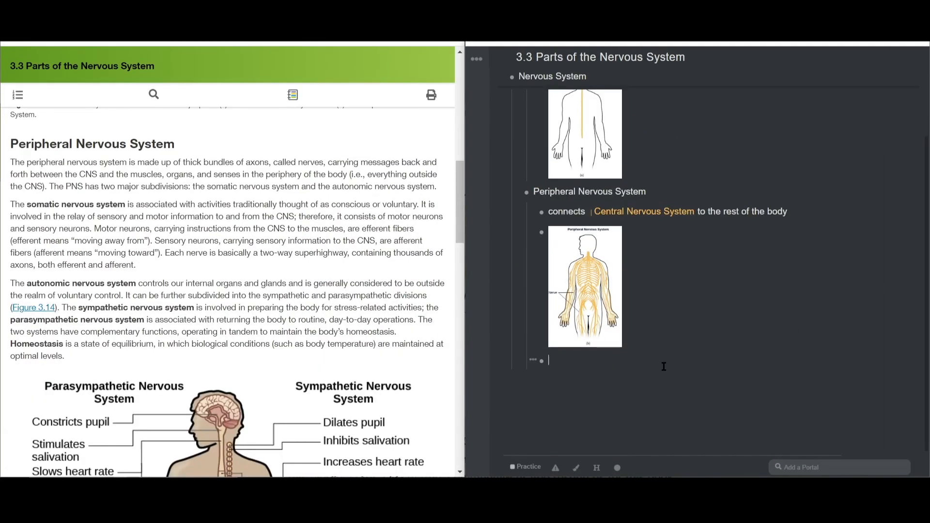
type("components::")
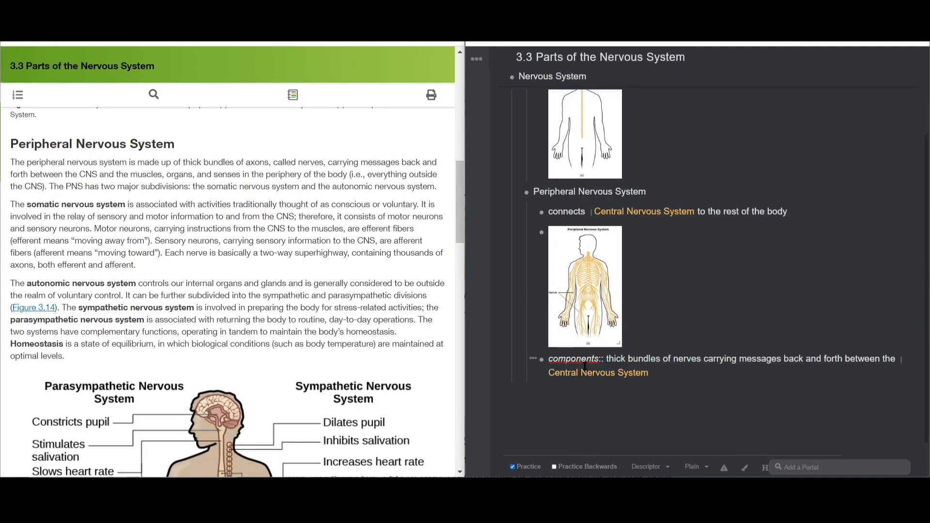
type("and muscles, organs, and sense")
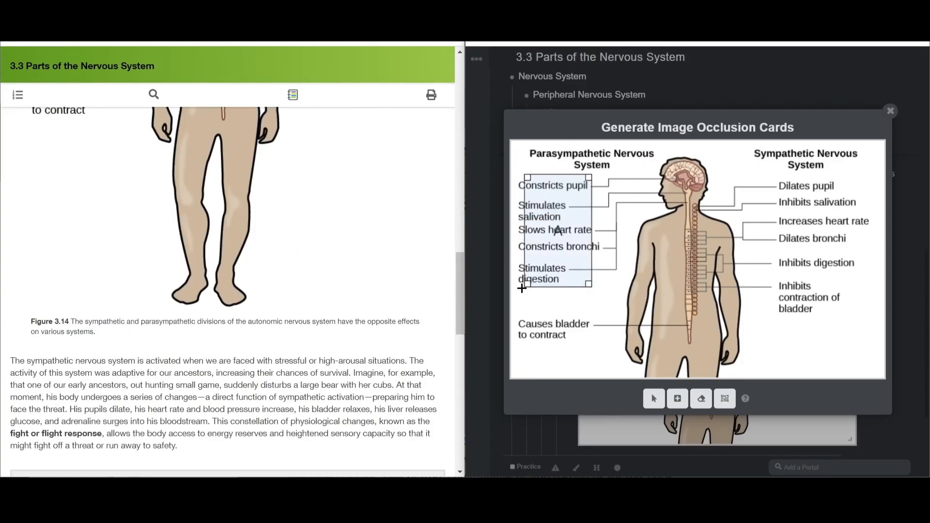
- Draw an occlusion box over the diagram's parasympathetic label column
left_click(890, 111)
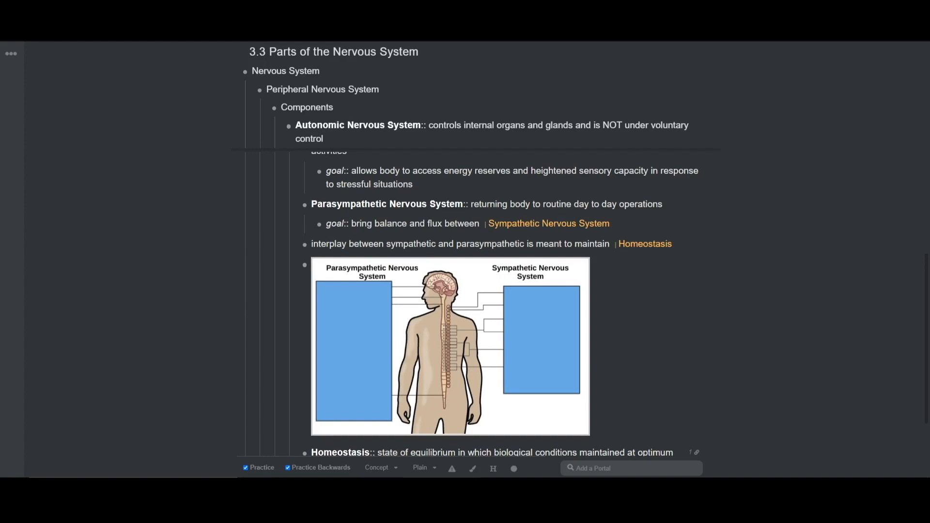
- Scroll through the 3.3 outline reviewing the Somatic and autonomic branch notes
scroll("down", 3)
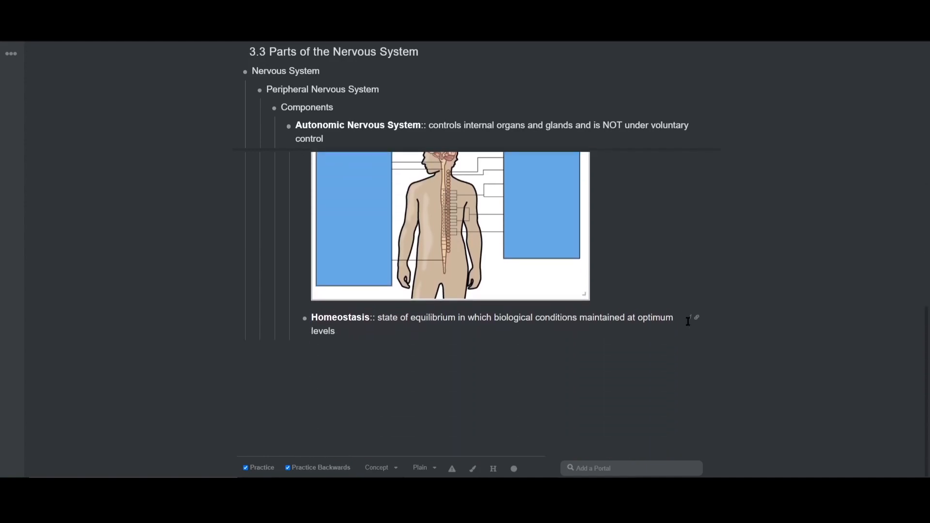
scroll("up", 3)
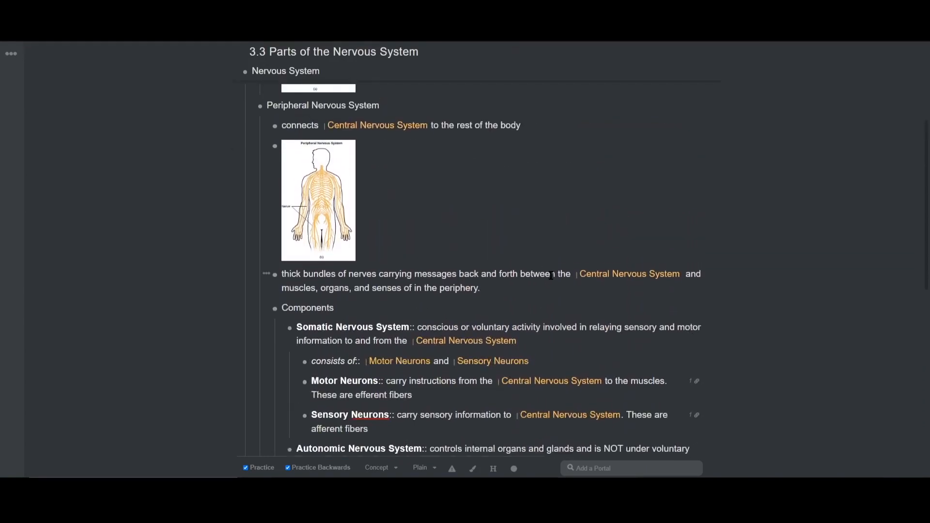
scroll("down", 3)
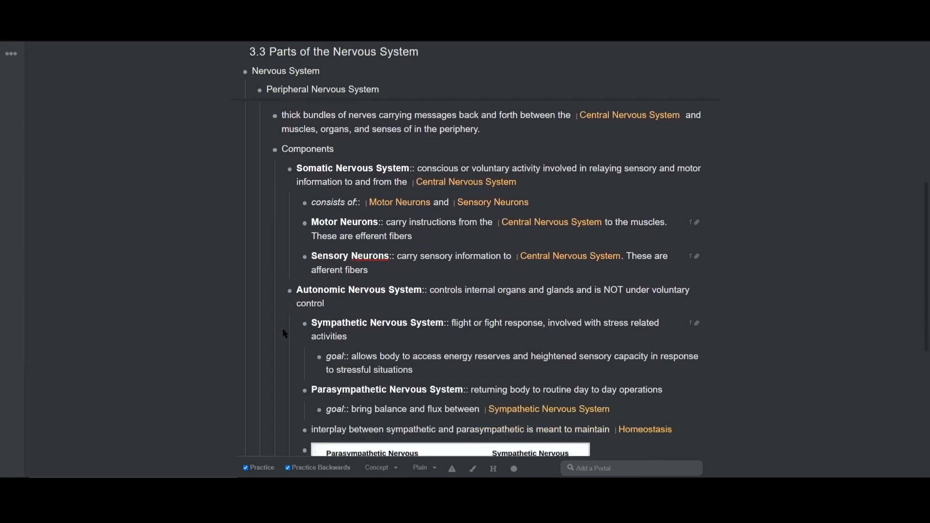
scroll("down", 3)
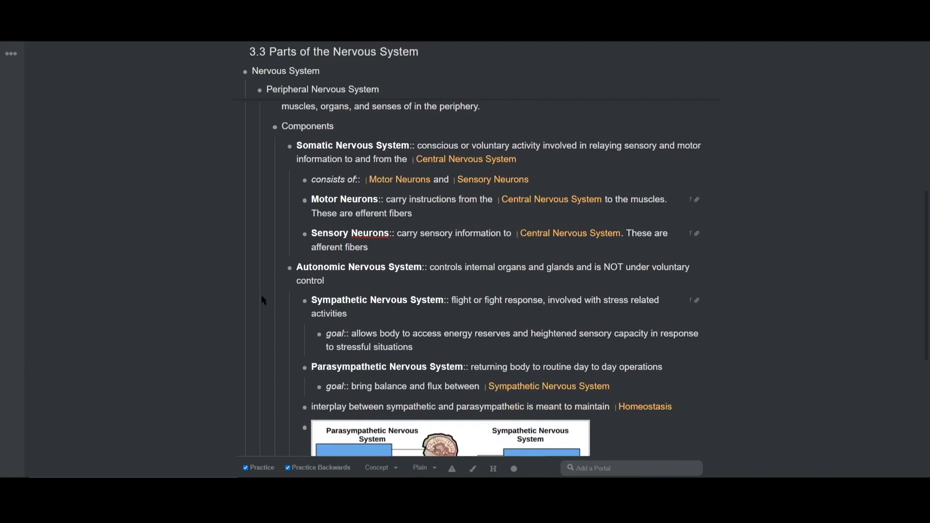
scroll("up", 3)
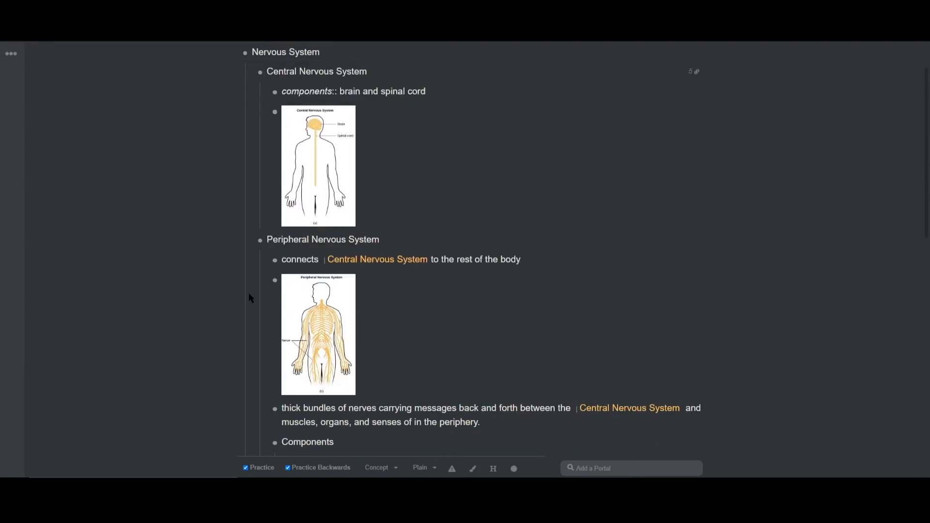
scroll("up", 3)
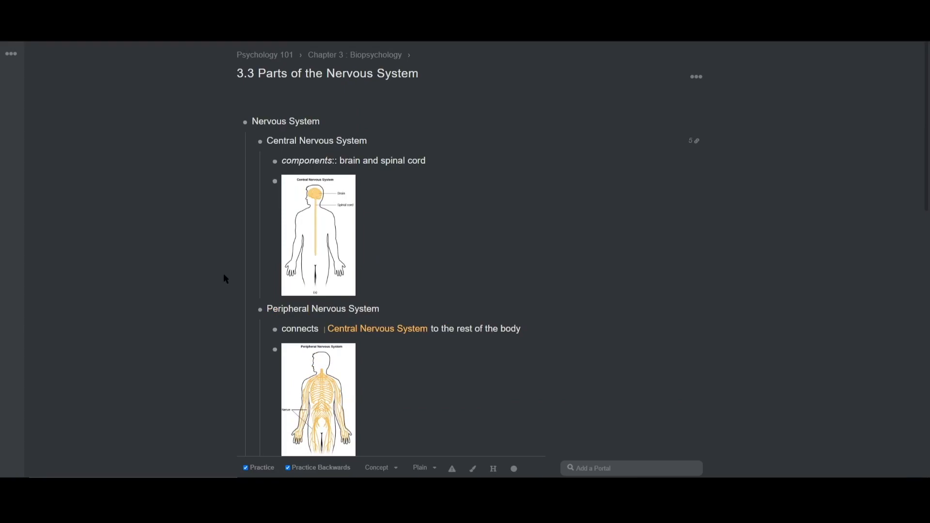
mouse_move(229, 285)
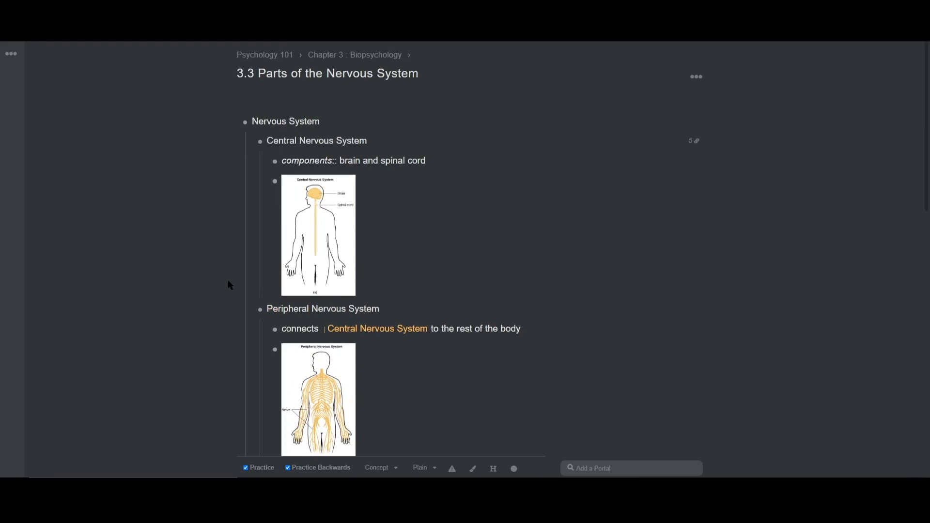
scroll("down", 3)
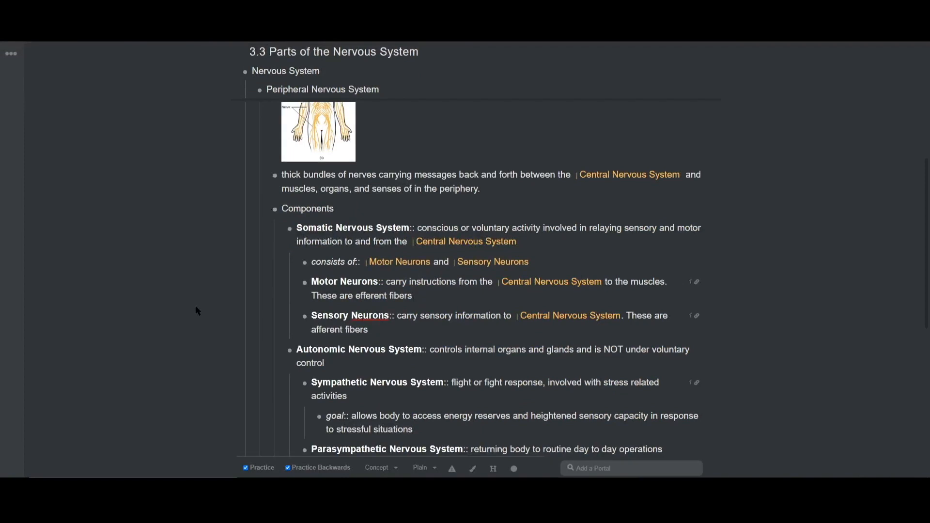
mouse_move(629, 175)
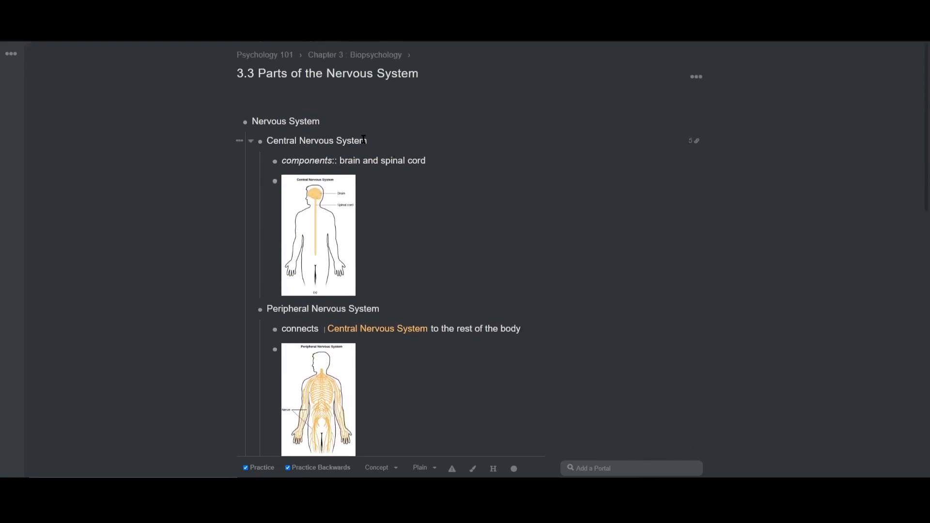
- Zoom into the Central Nervous System rem to see its five references
key("ctrl+k")
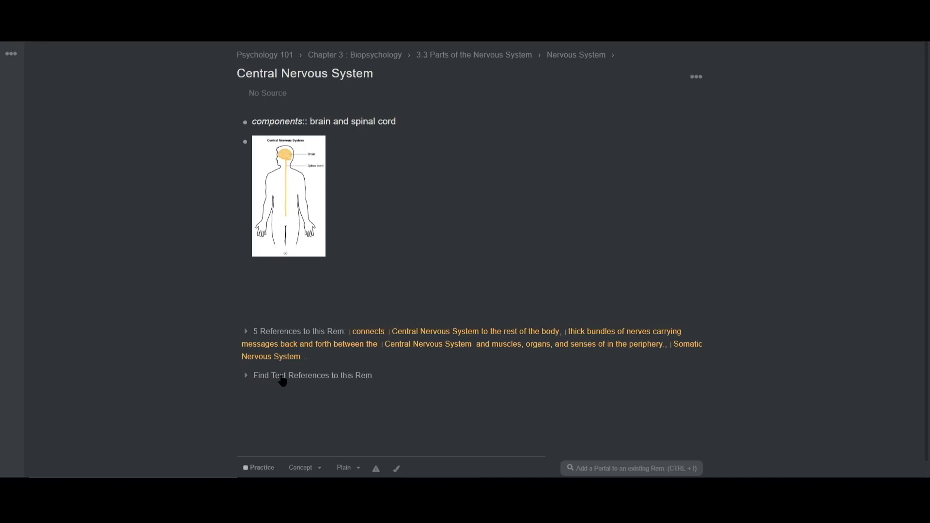
mouse_move(256, 386)
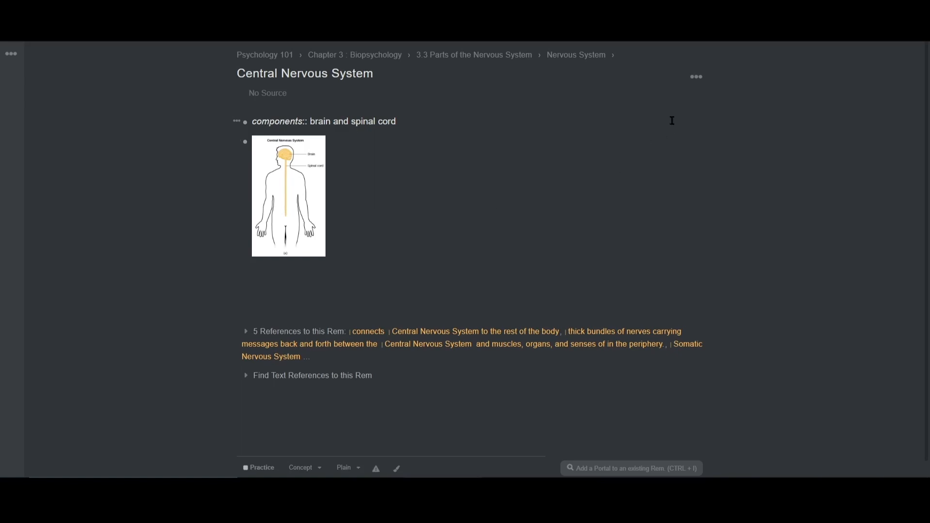
mouse_move(696, 83)
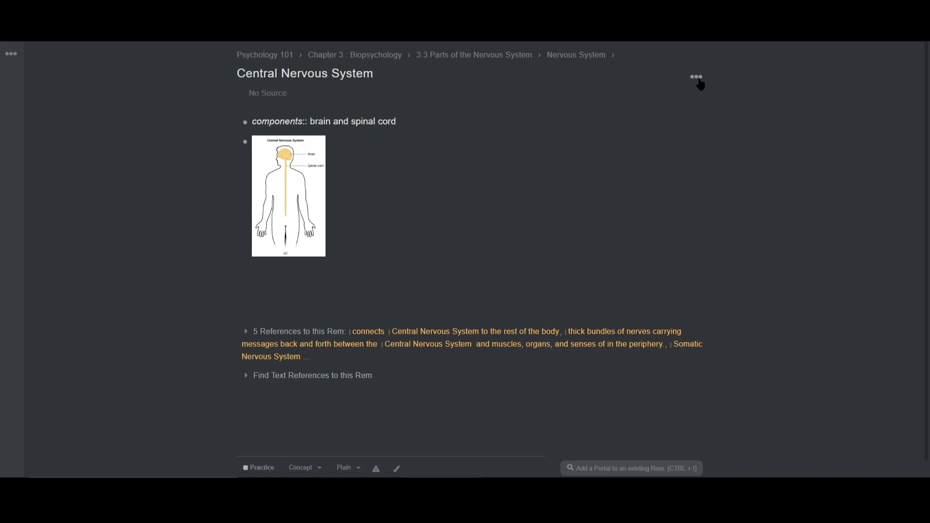
- Run Find Text References to this Document and browse the seven plain-text mentions
left_click(695, 77)
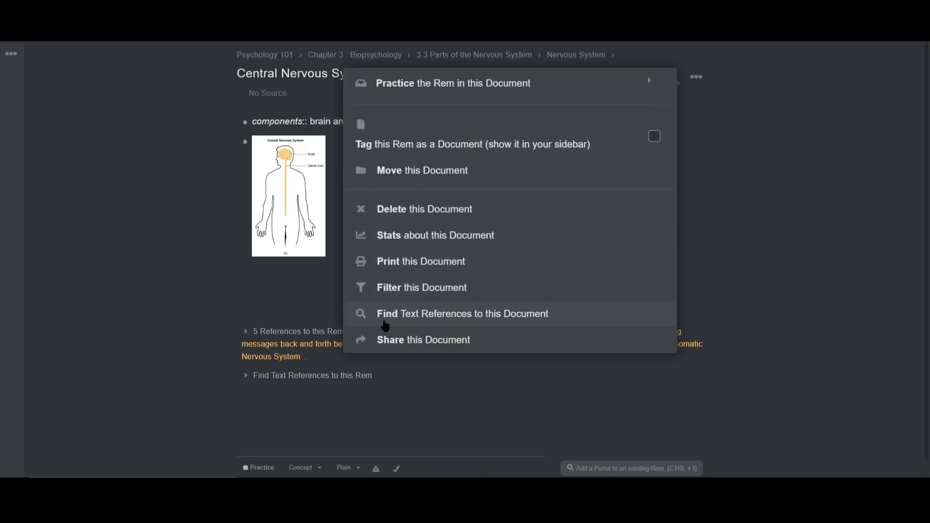
mouse_move(541, 320)
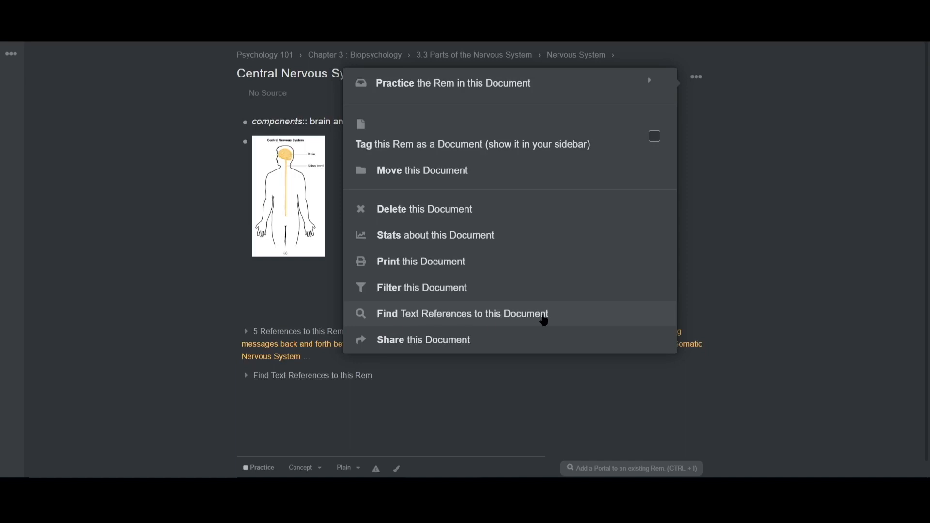
mouse_move(439, 396)
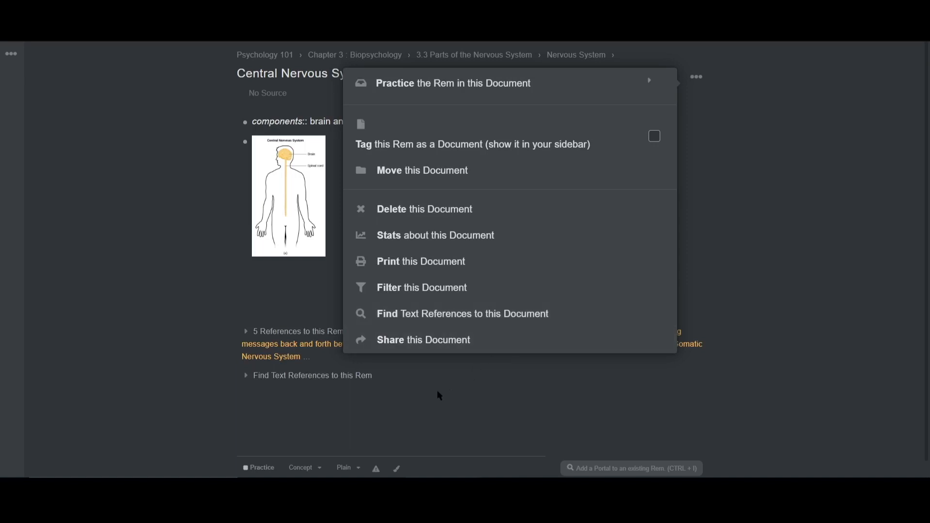
left_click(462, 313)
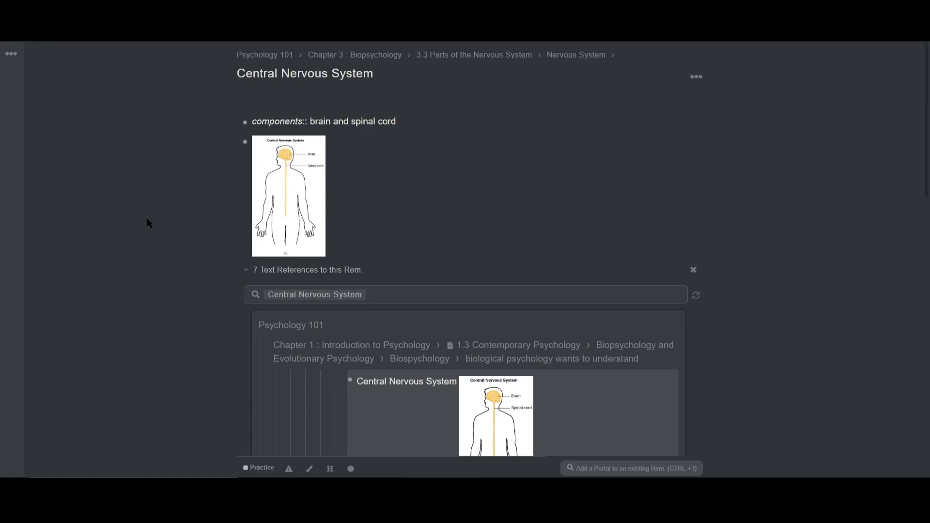
scroll("down", 3)
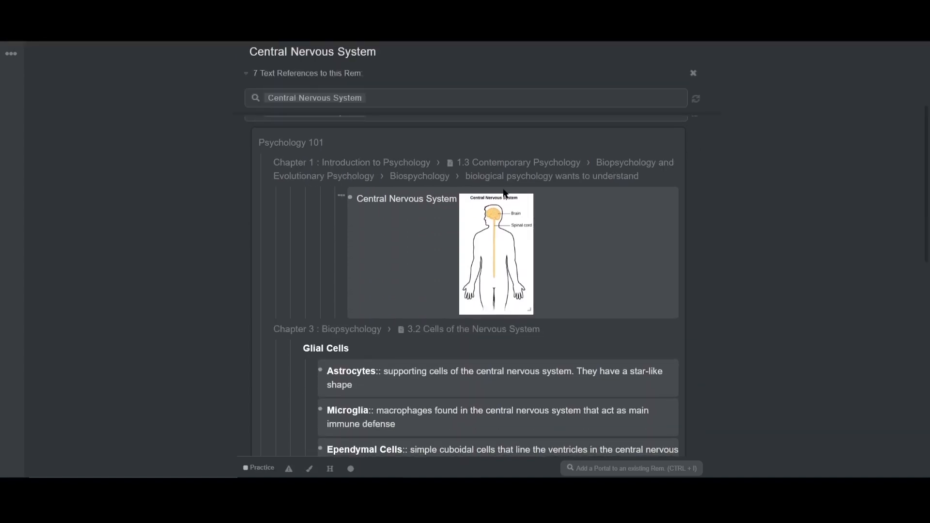
scroll("down", 3)
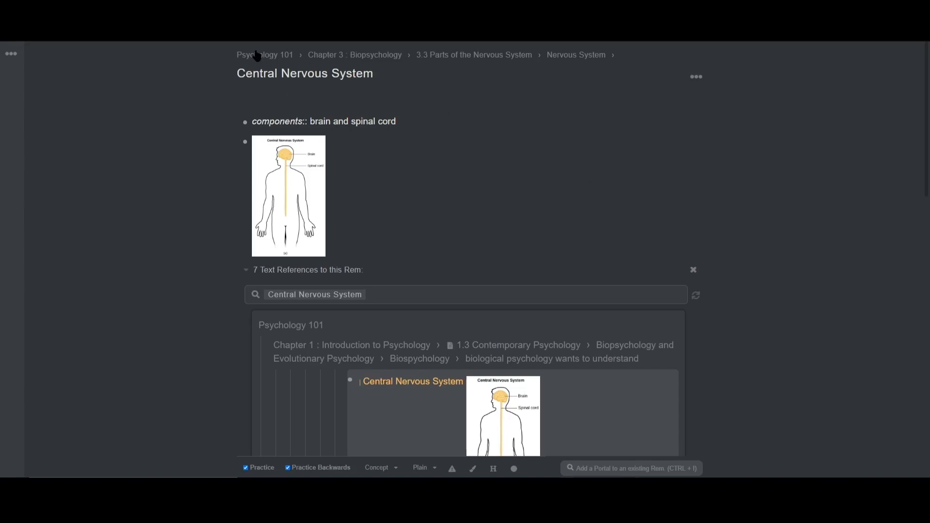
- Return to Psychology 101, collapse all rems, and unfold Chapters 4, 2 and 1
left_click(264, 55)
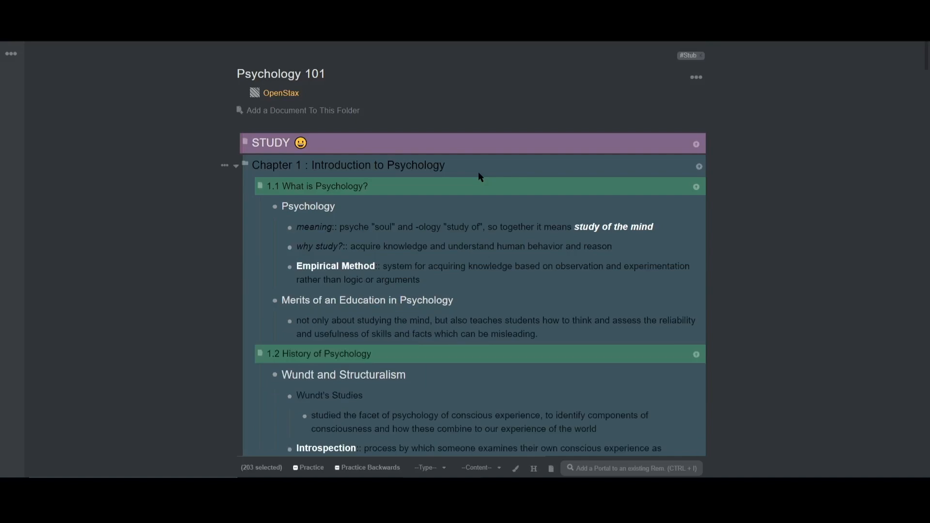
left_click(236, 165)
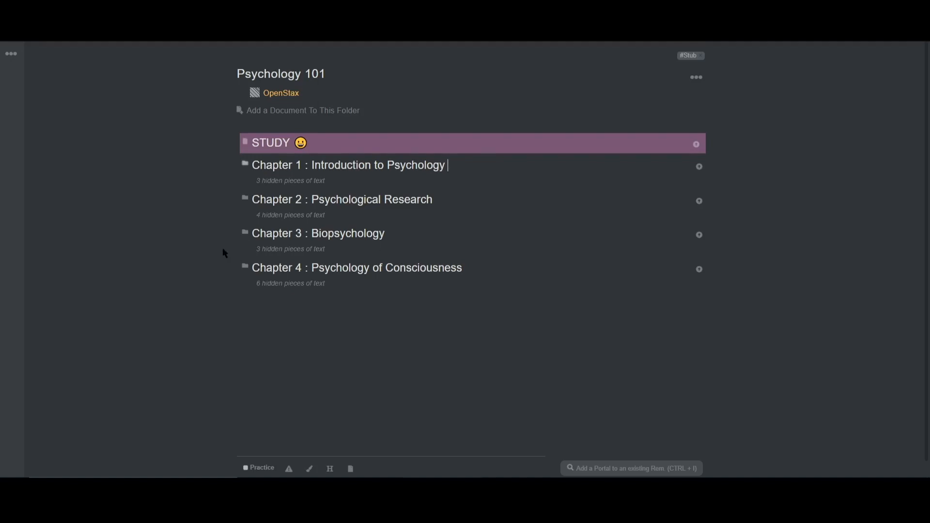
left_click(244, 268)
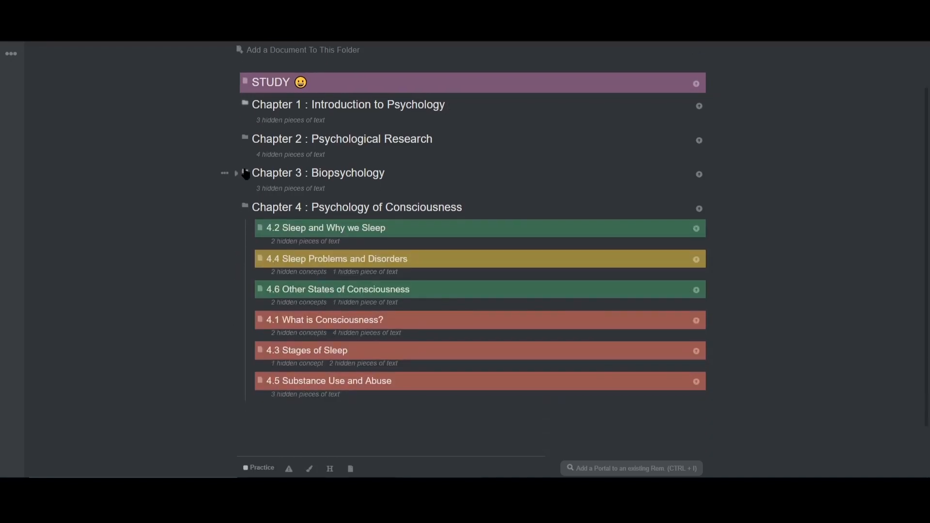
left_click(244, 139)
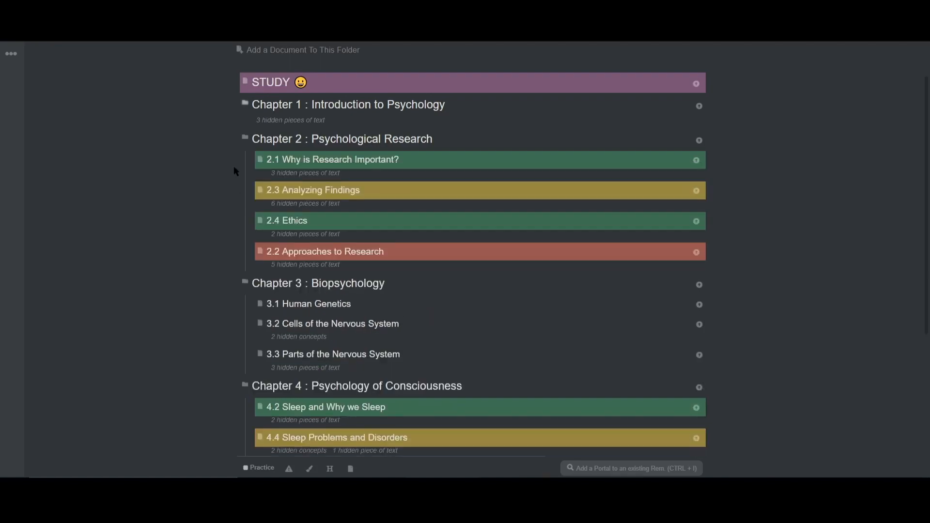
left_click(236, 106)
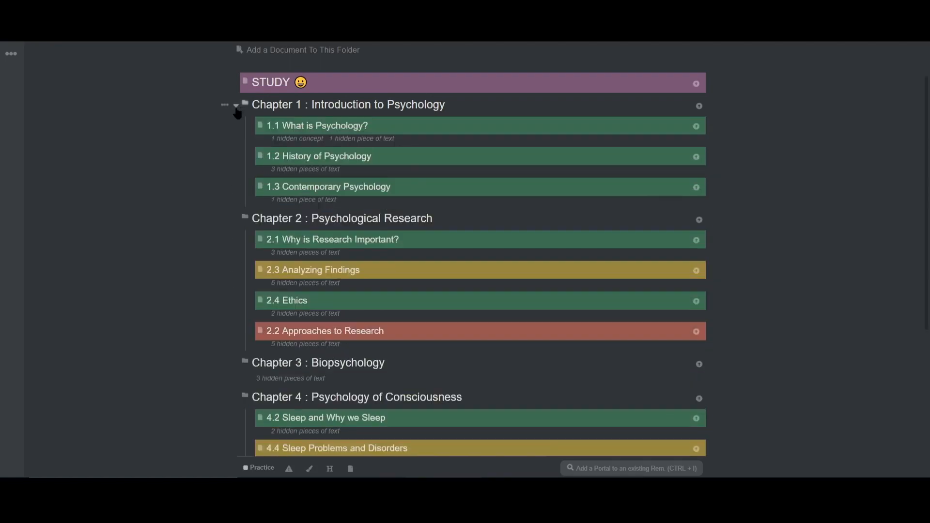
scroll("down", 3)
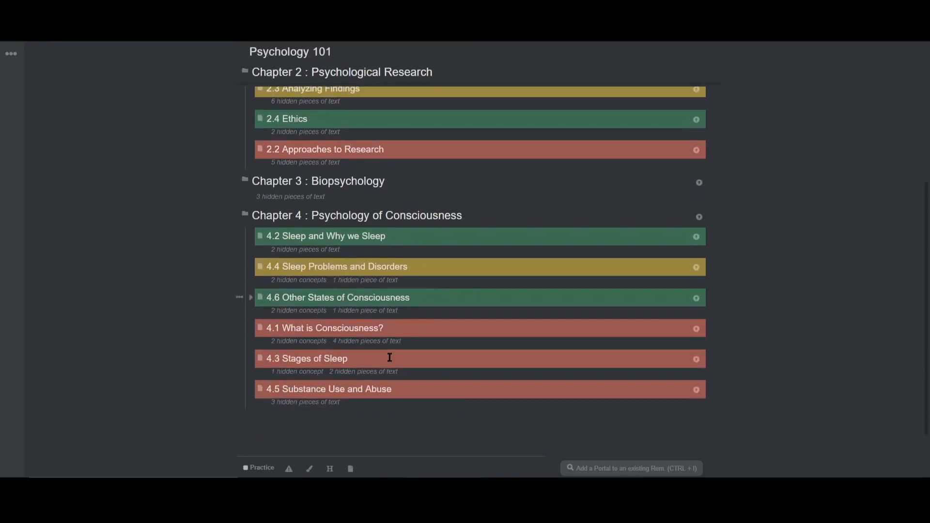
scroll("up", 3)
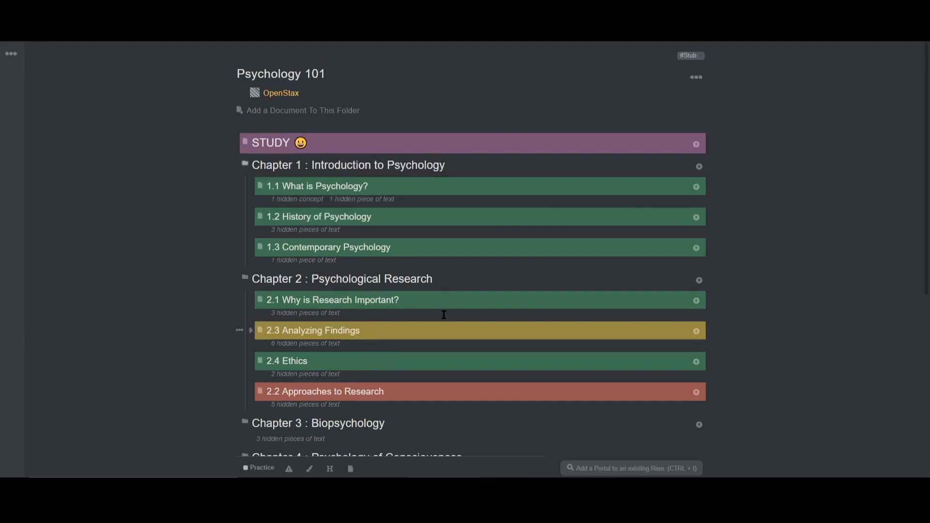
- Filter by Purple and Red tags to show STUDY and red lectures 2.2, 4.1, 4.3, 4.5
key("ctrl+f")
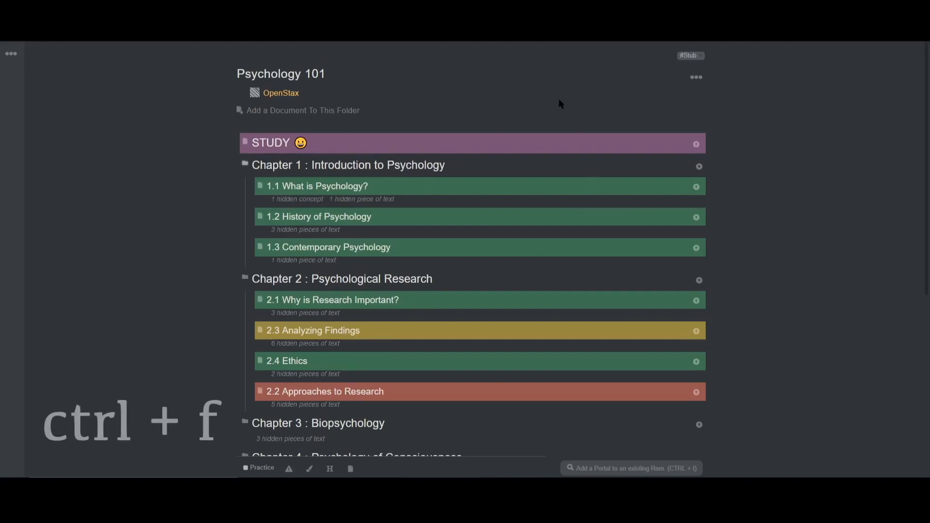
key("ctrl+f")
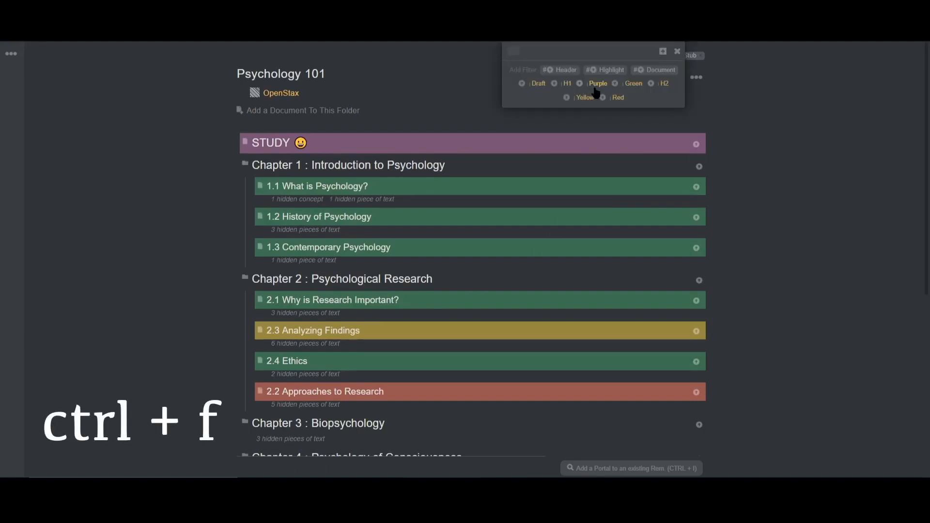
left_click(597, 82)
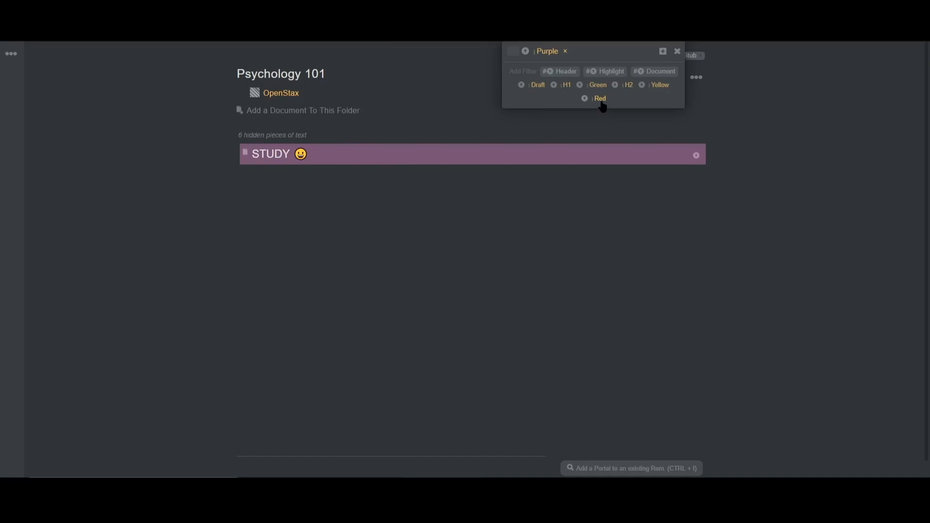
left_click(599, 98)
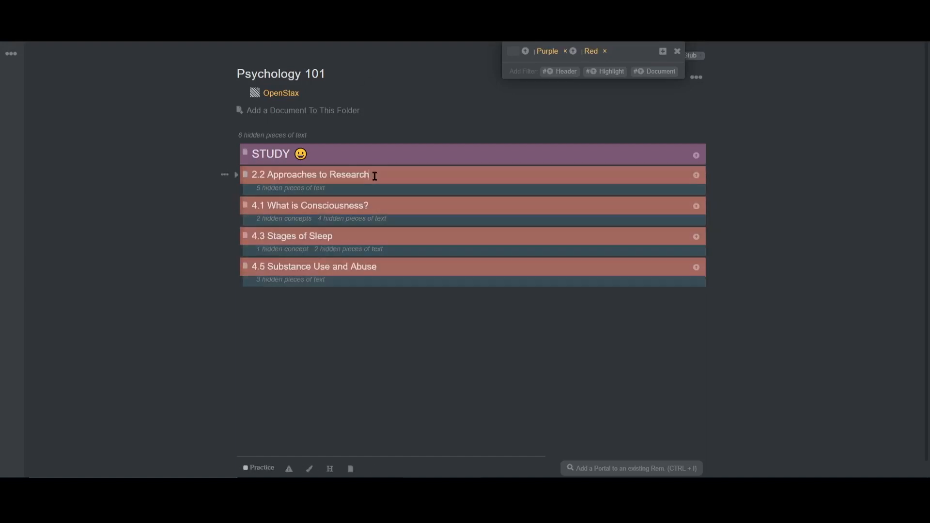
- Nest red lectures 2.2, 4.1, 4.3 and 4.5 under the STUDY rem
key("ctrl+m")
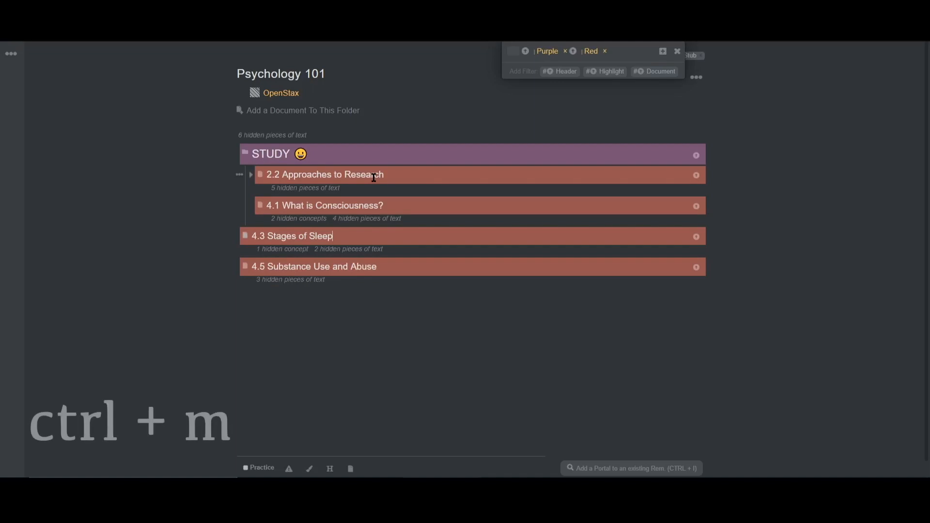
key("ctrl+m")
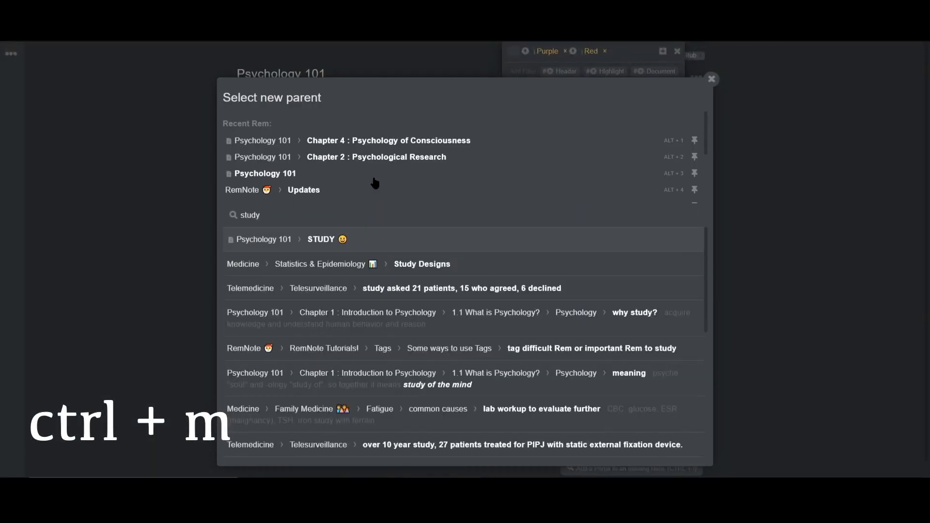
left_click(264, 239)
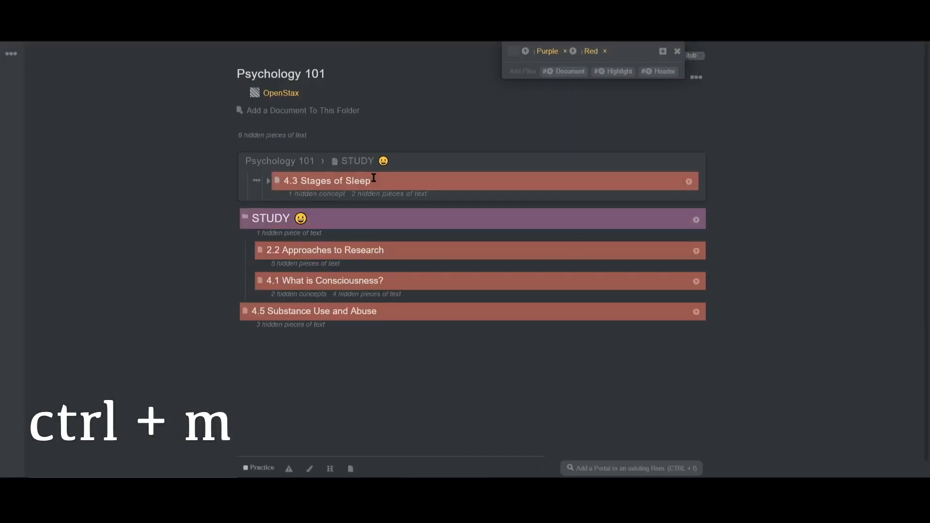
key("ctrl+m")
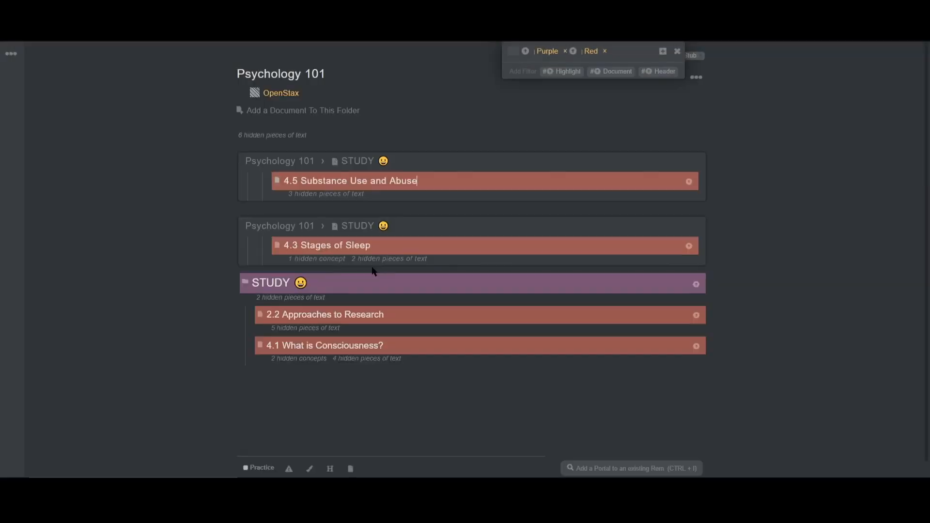
mouse_move(236, 288)
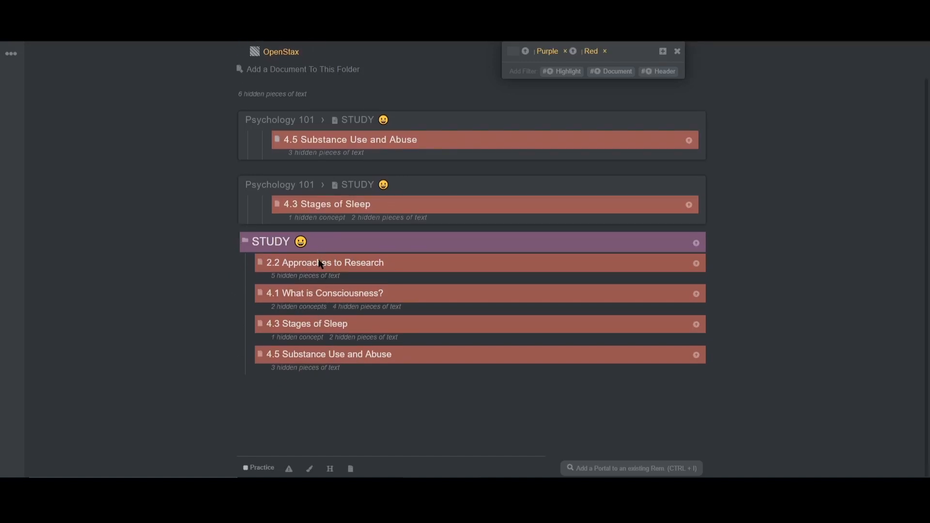
mouse_move(469, 198)
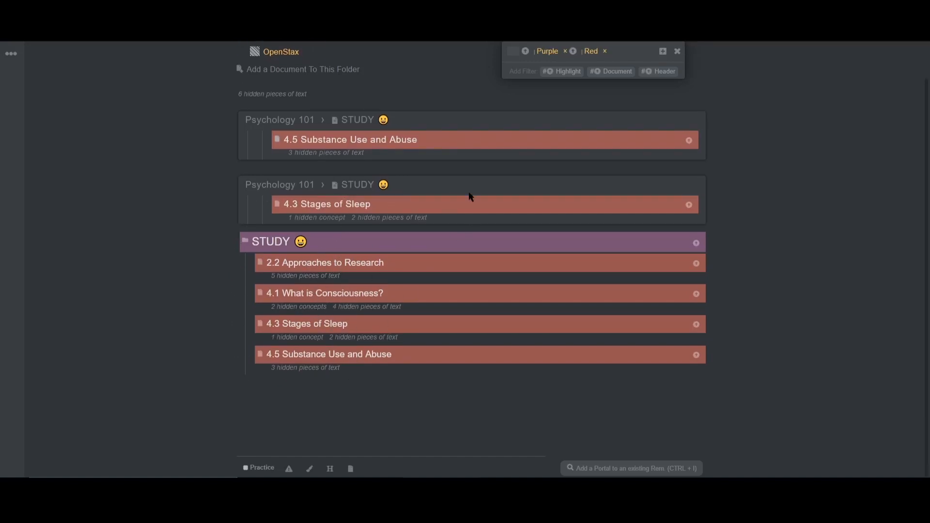
mouse_move(339, 285)
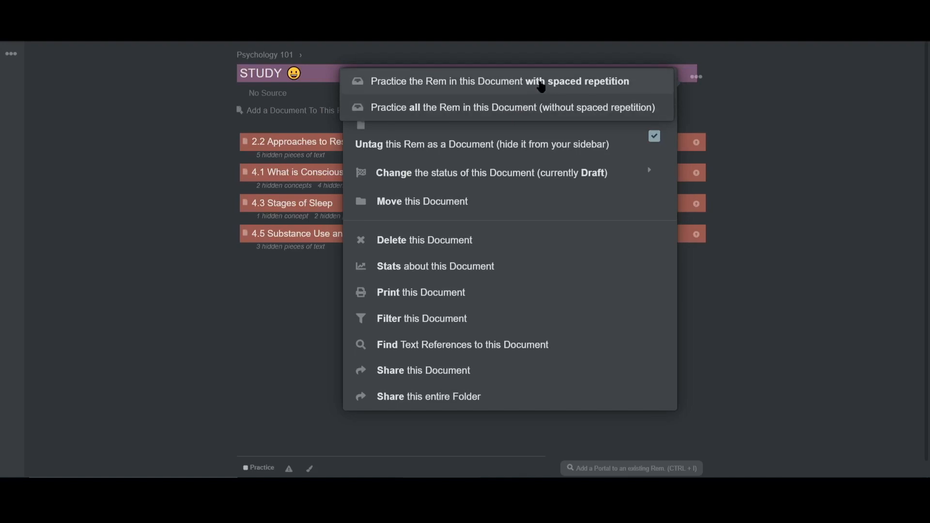
- Practice STUDY with spaced repetition, exit the queue, and return to Psychology 101
left_click(500, 81)
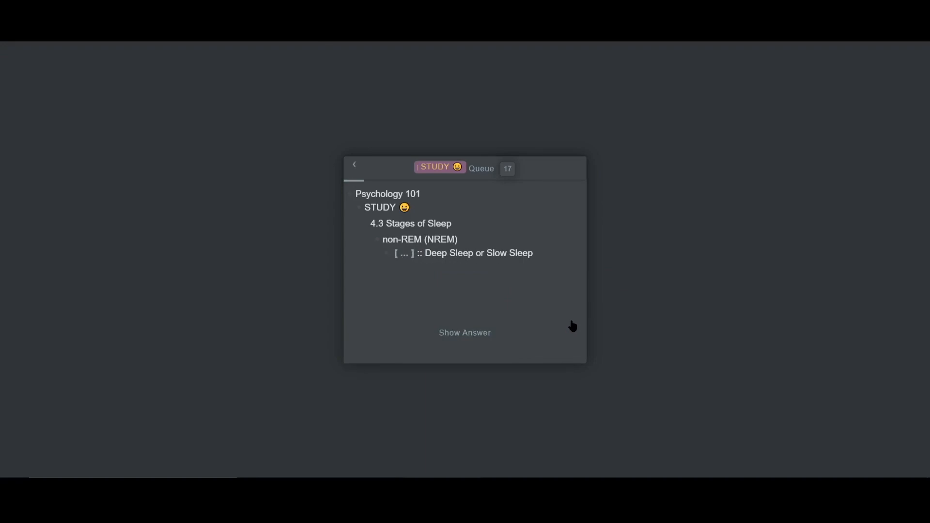
left_click(464, 332)
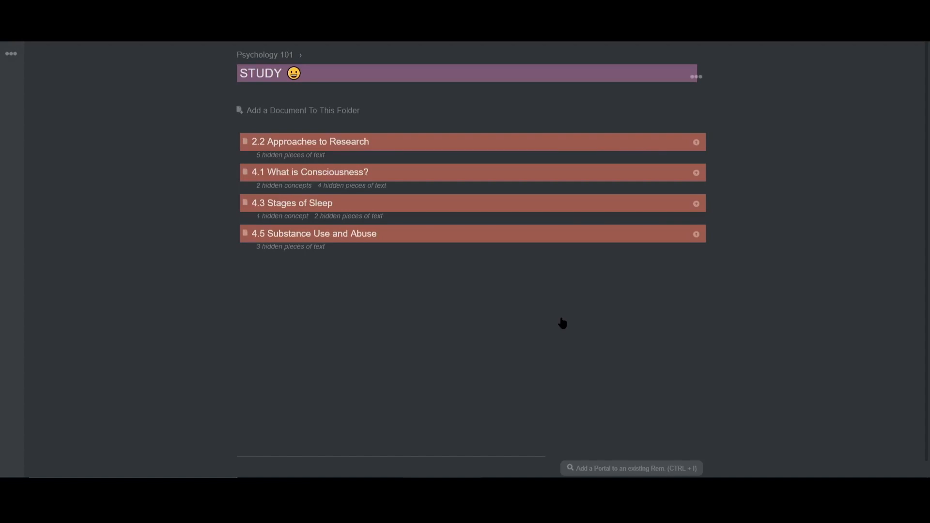
left_click(264, 55)
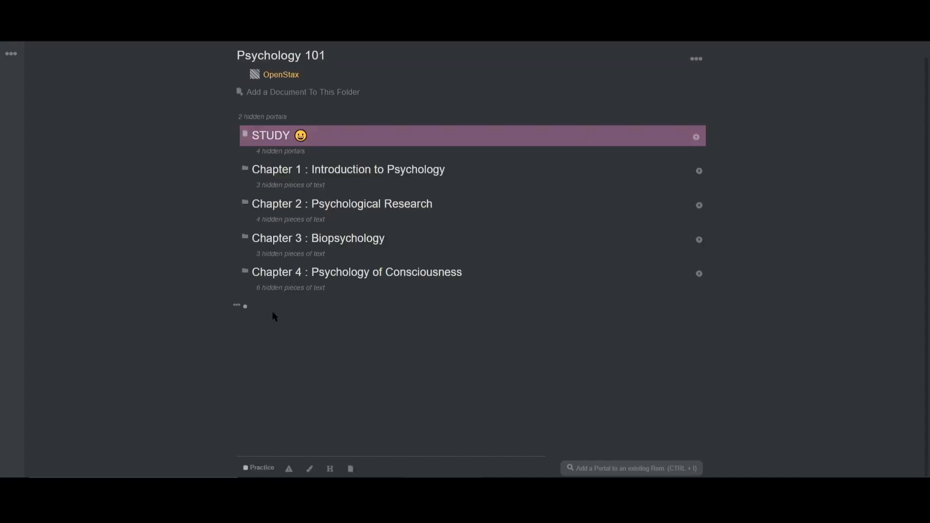